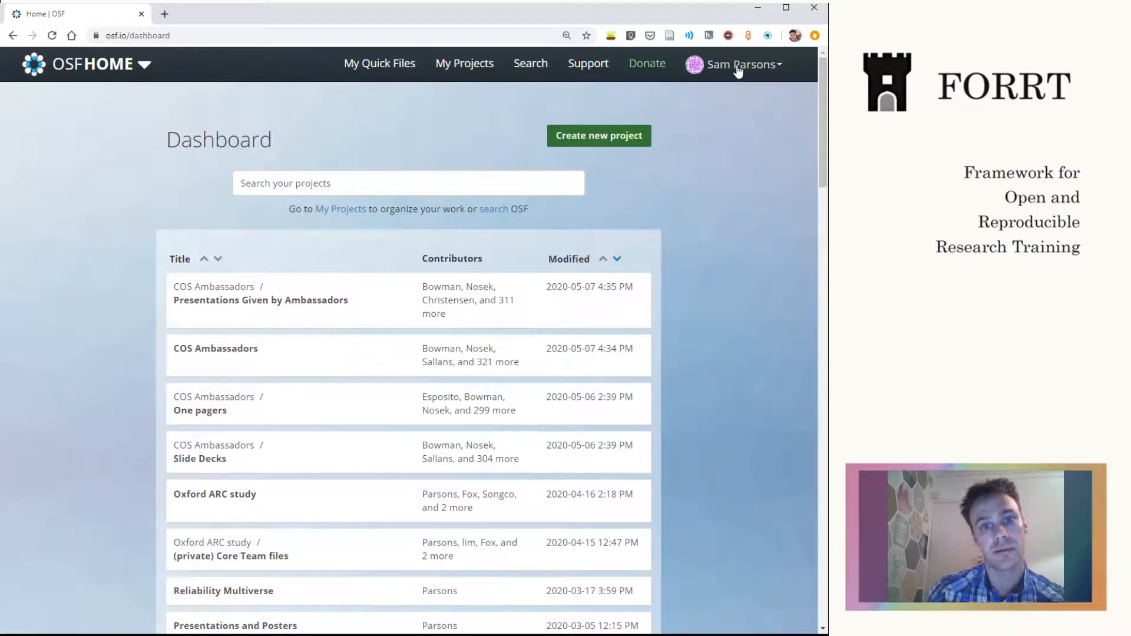
- Go to My Profile from the account dropdown in the top navigation bar
{"action": "left_click", "coordinate": [734, 64]}
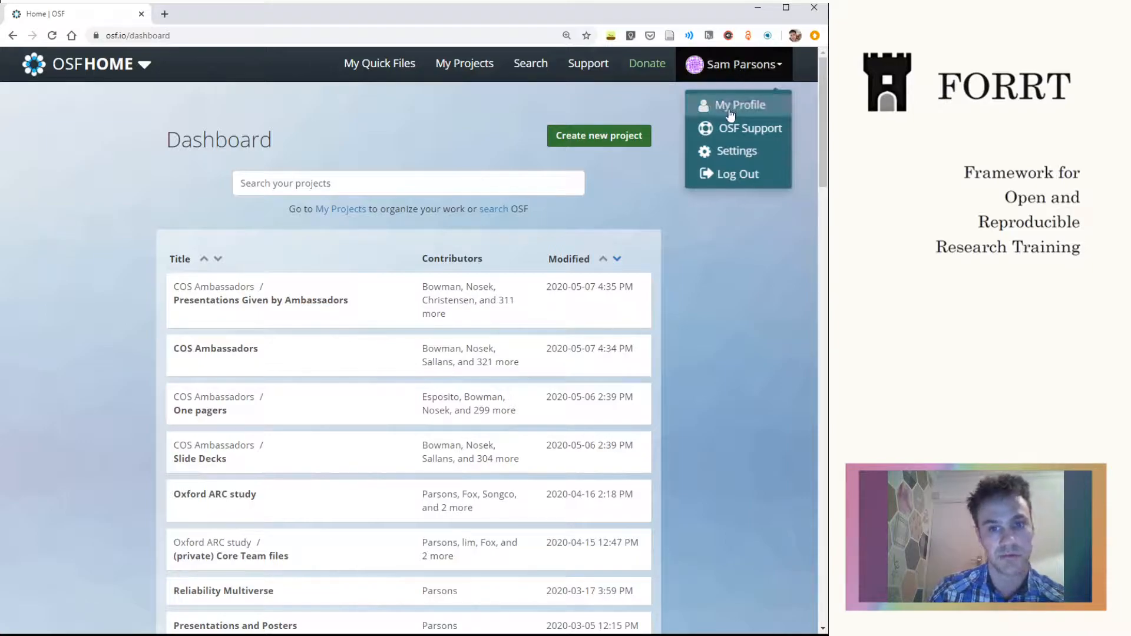
{"action": "left_click", "coordinate": [739, 105]}
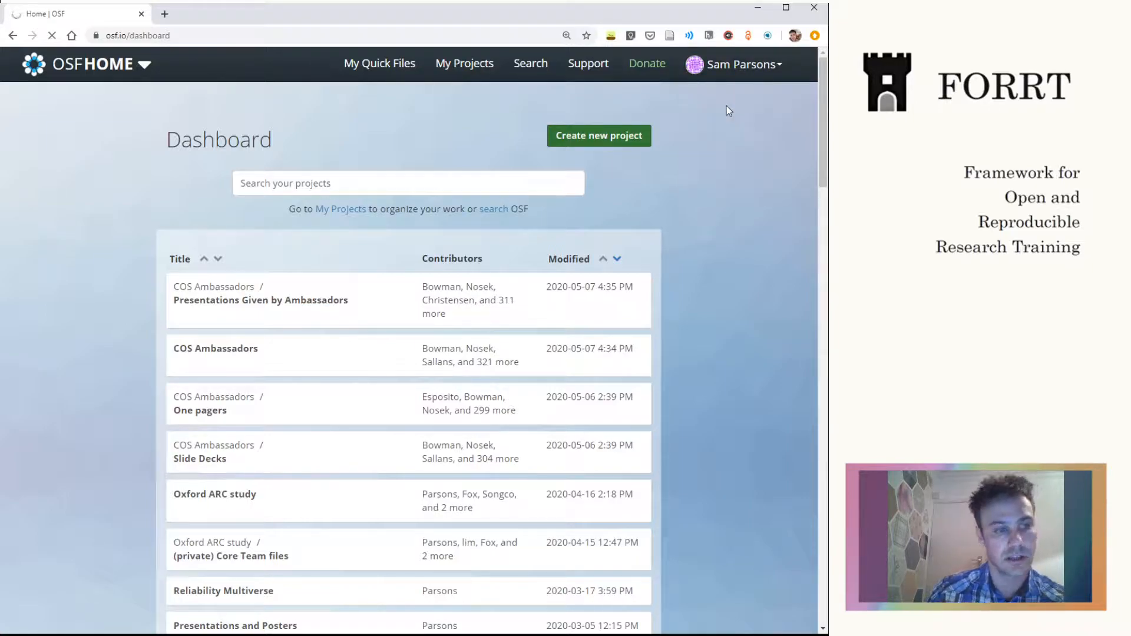
- Review the profile details: activity points, project counts and linked social accounts
{"action": "left_click", "coordinate": [734, 65]}
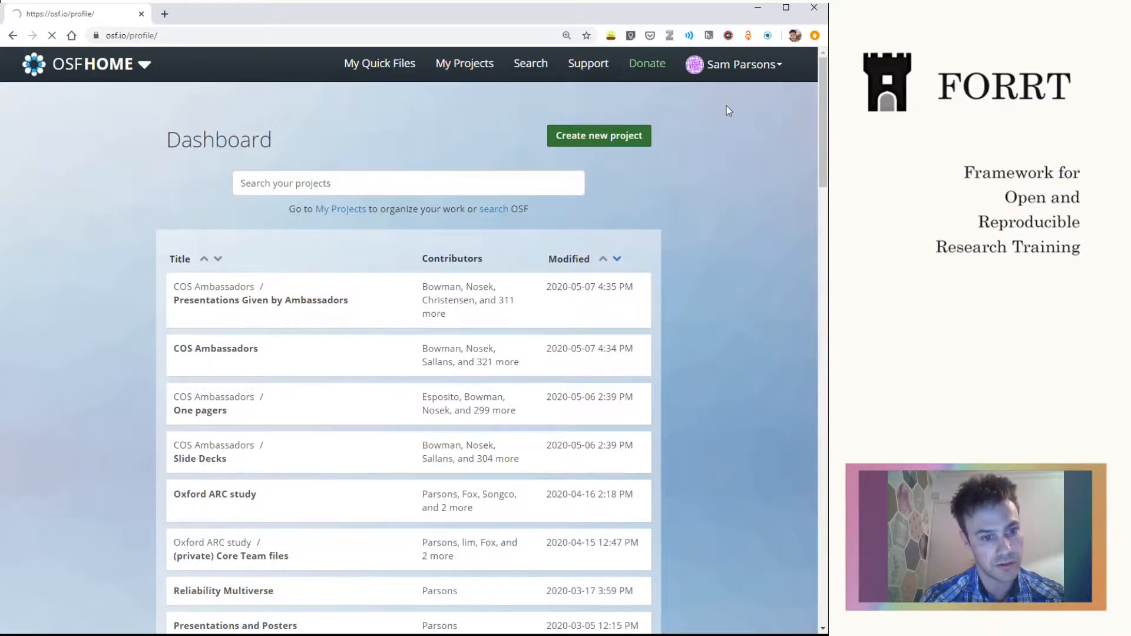
{"action": "left_click", "coordinate": [743, 63]}
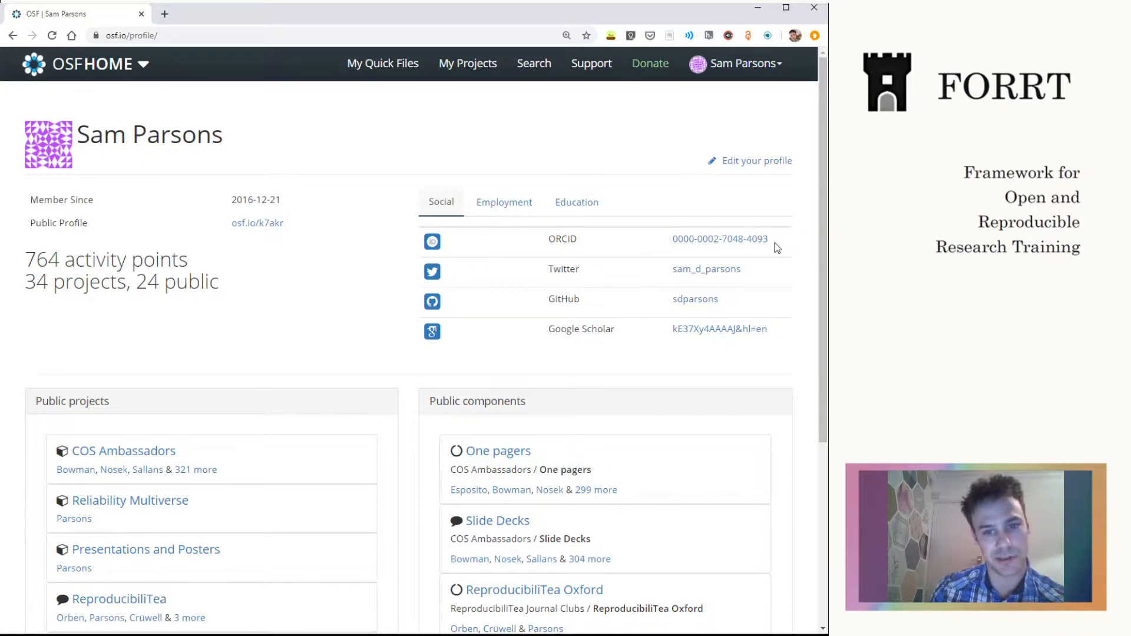
{"action": "double_click", "coordinate": [564, 239]}
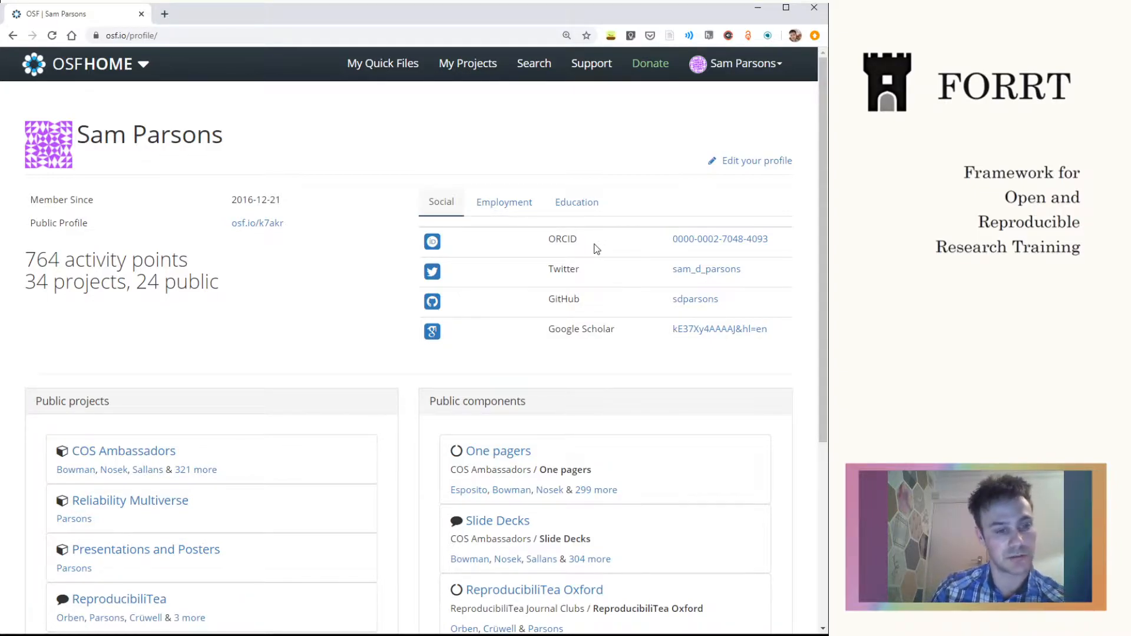
{"action": "mouse_move", "coordinate": [367, 268]}
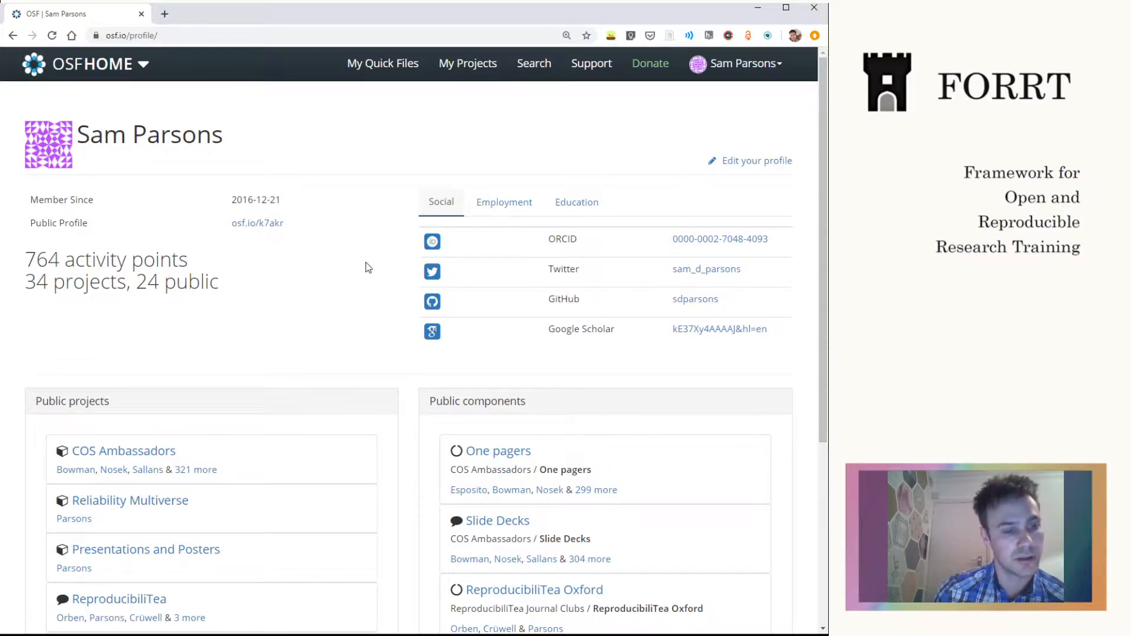
{"action": "mouse_move", "coordinate": [223, 289]}
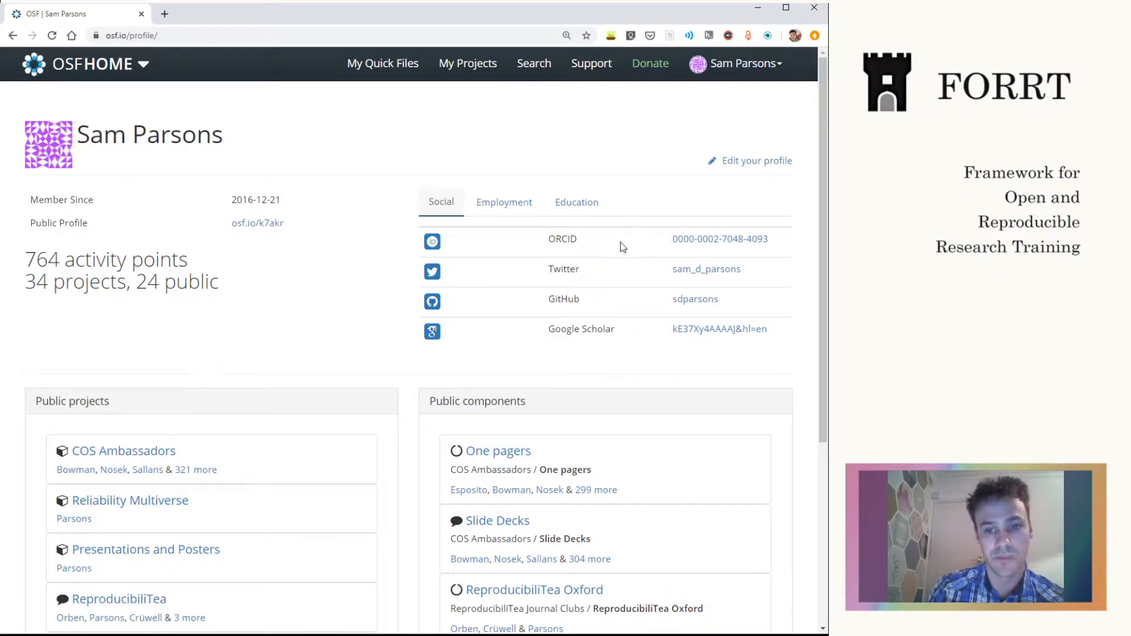
- Show the second page of the Public projects list on the profile
{"action": "scroll", "scroll_direction": "down", "scroll_amount": 3}
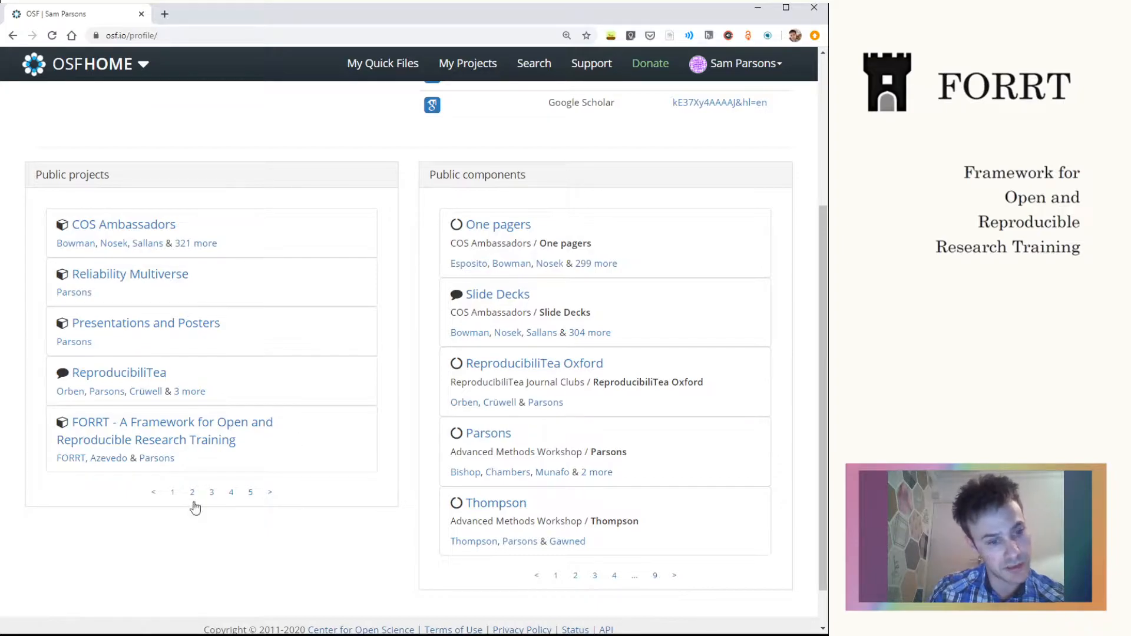
{"action": "left_click", "coordinate": [192, 492]}
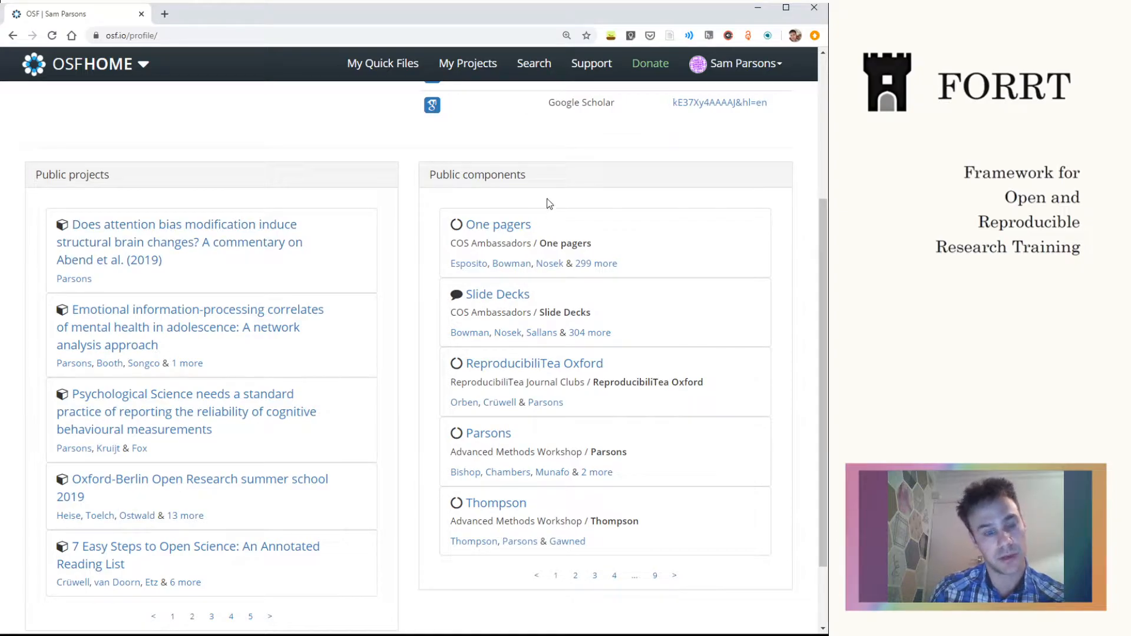
{"action": "mouse_move", "coordinate": [422, 202]}
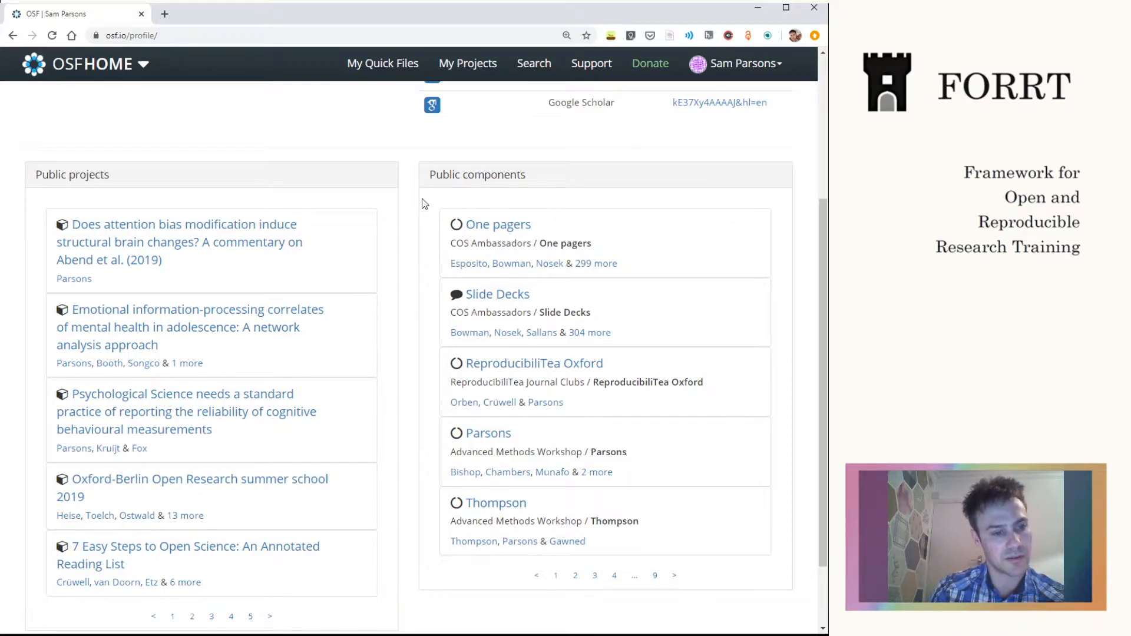
{"action": "mouse_move", "coordinate": [359, 303]}
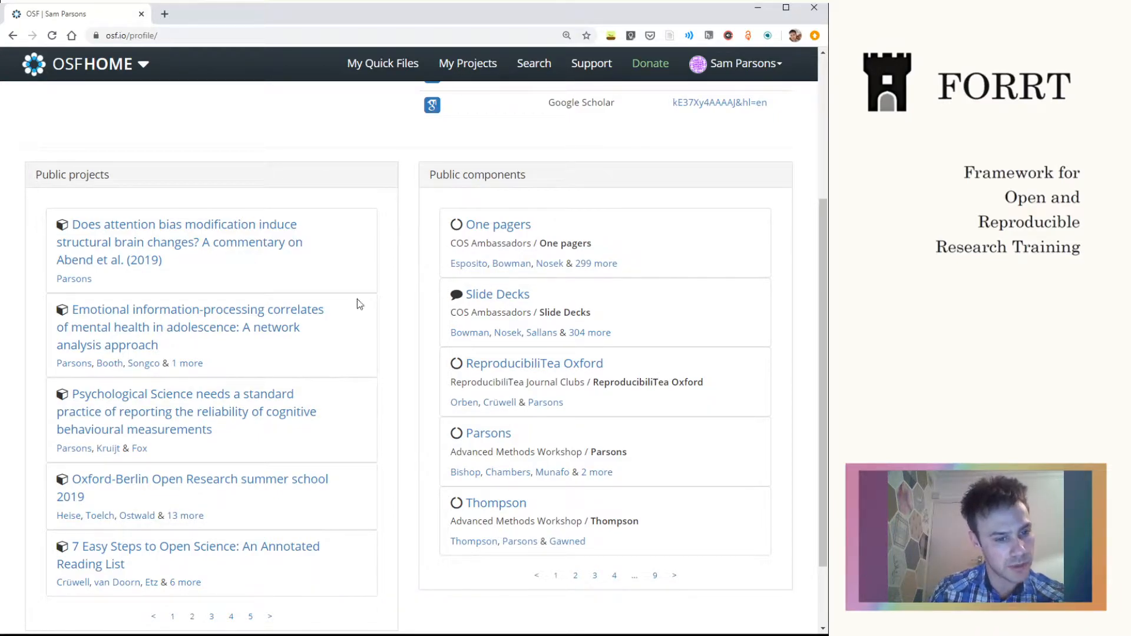
{"action": "mouse_move", "coordinate": [271, 402]}
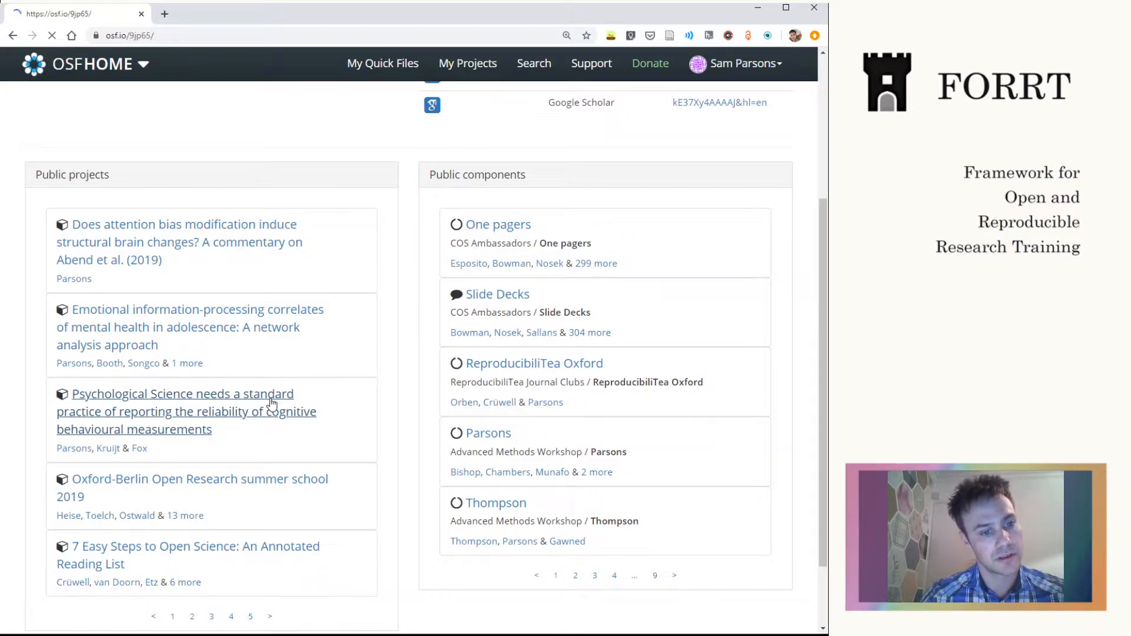
{"action": "mouse_move", "coordinate": [318, 403]}
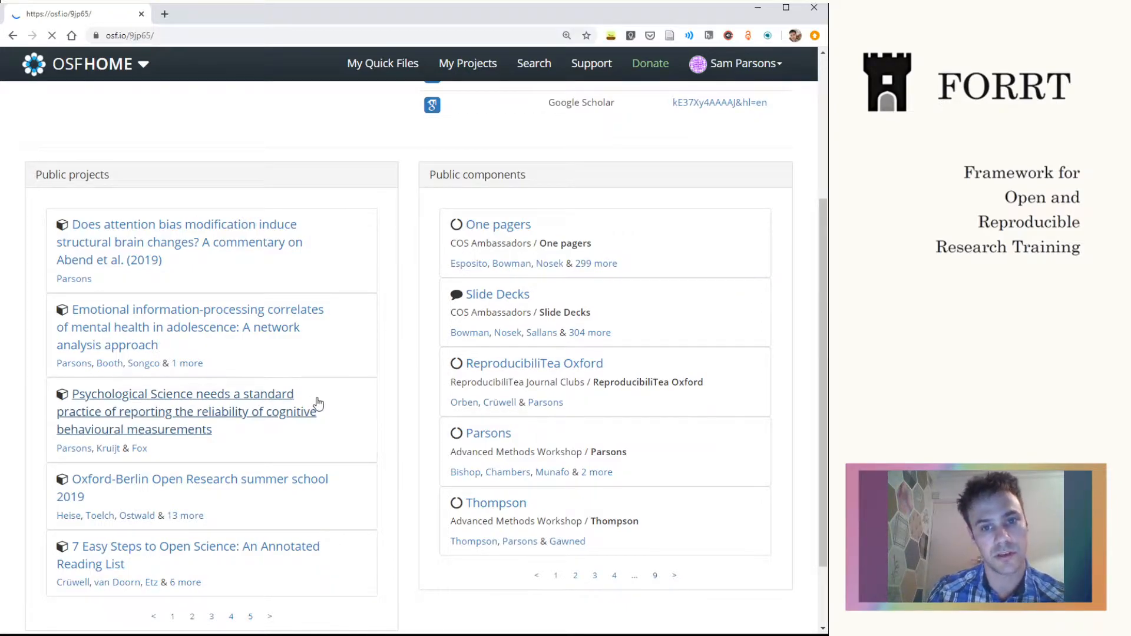
- Open the reliability-reporting project page from the public projects list
{"action": "left_click", "coordinate": [186, 411]}
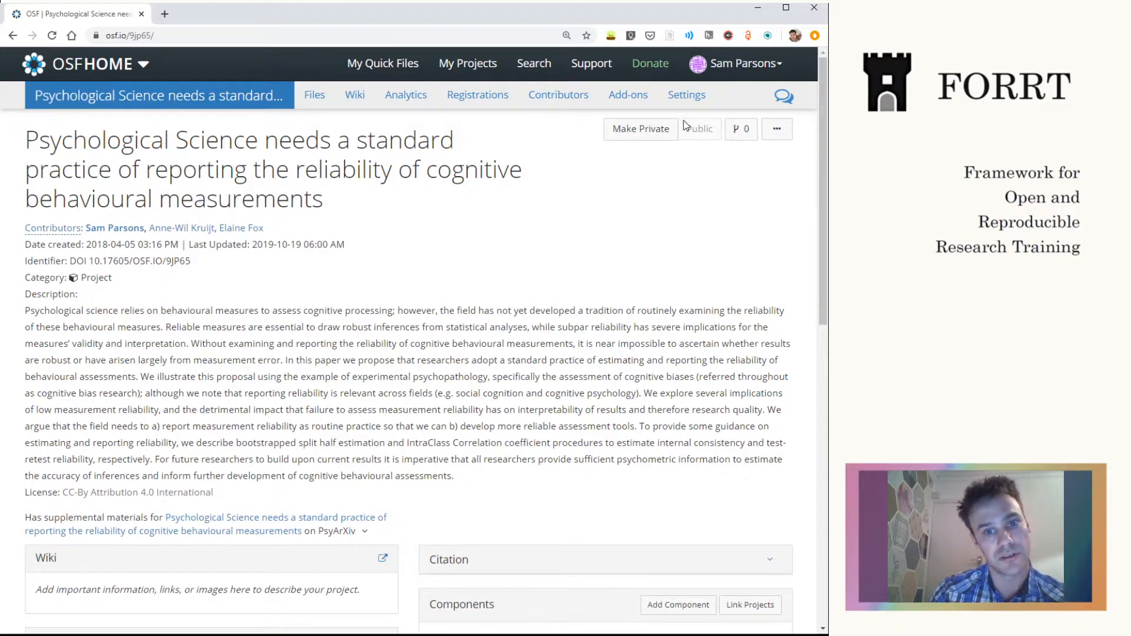
{"action": "mouse_move", "coordinate": [686, 94]}
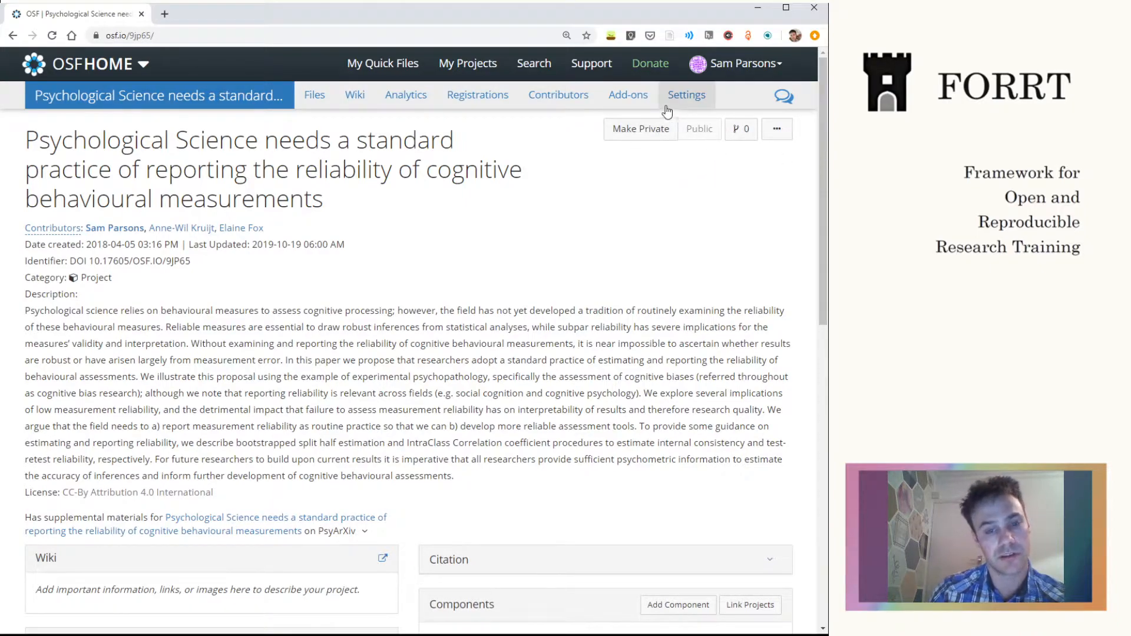
{"action": "mouse_move", "coordinate": [652, 233]}
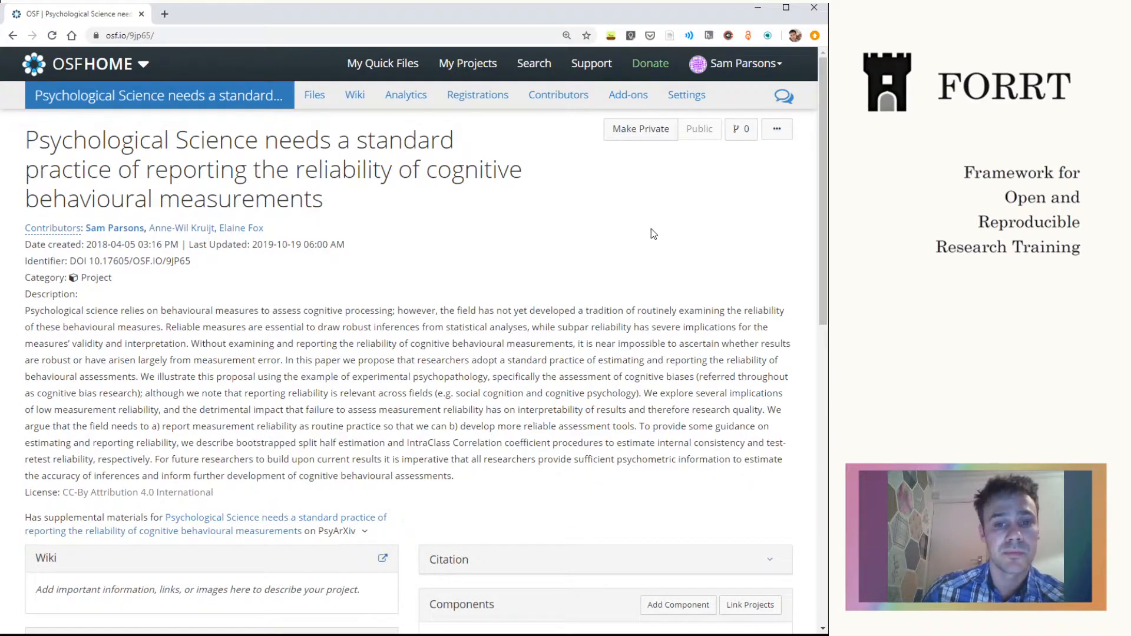
{"action": "mouse_move", "coordinate": [679, 199]}
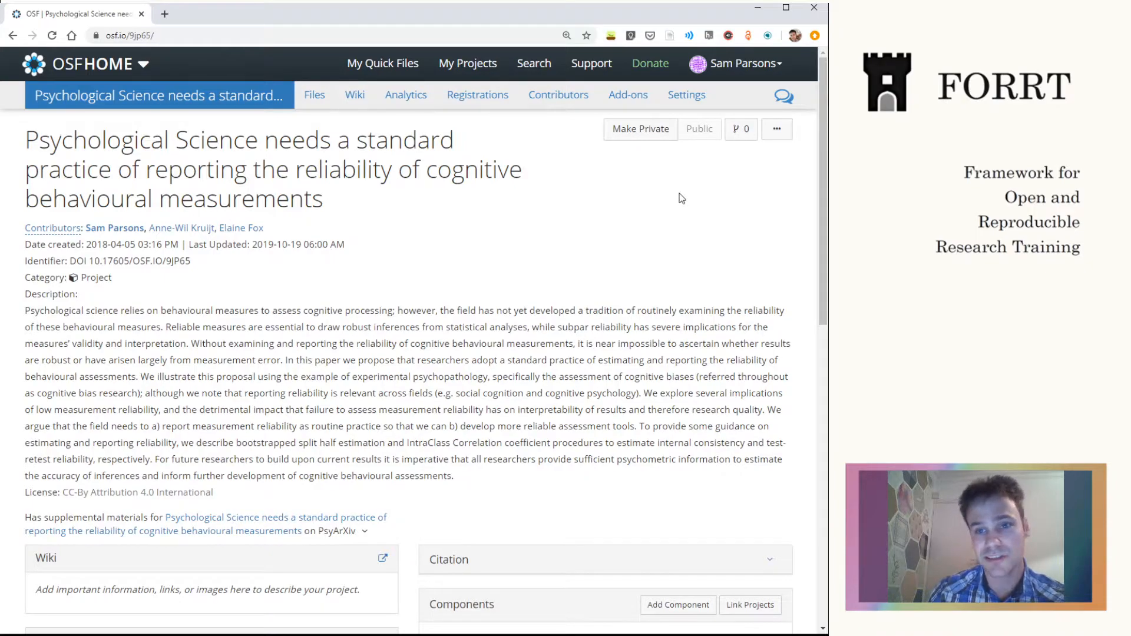
{"action": "mouse_move", "coordinate": [785, 179]}
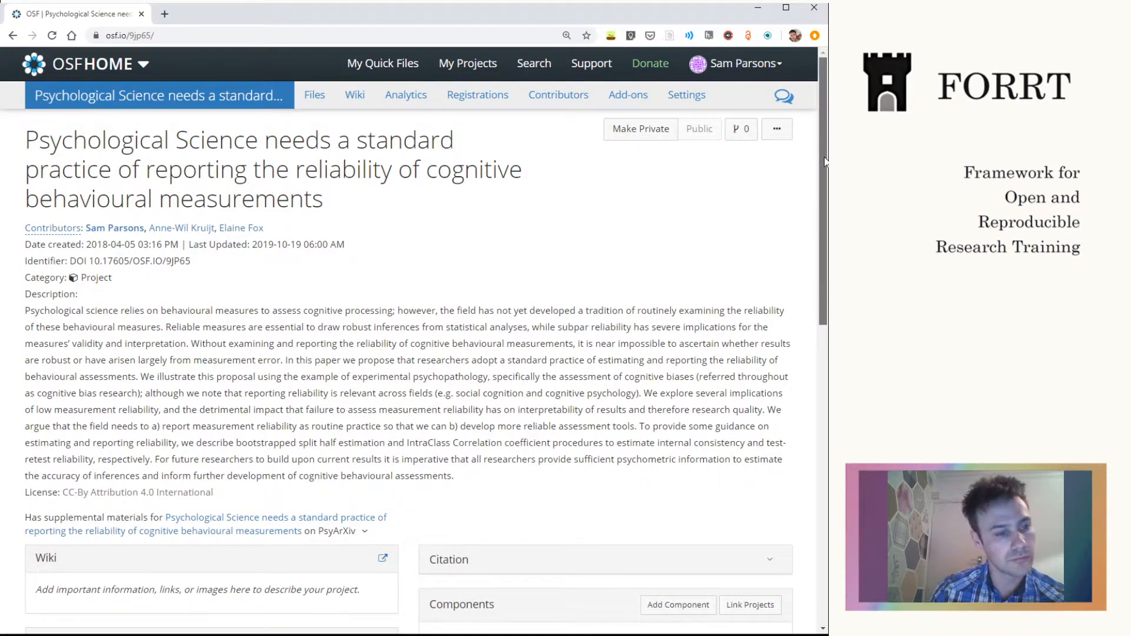
- Select the project's DOI identifier, then review the license and PsyArXiv supplemental materials link
{"action": "scroll", "scroll_direction": "down", "scroll_amount": 3}
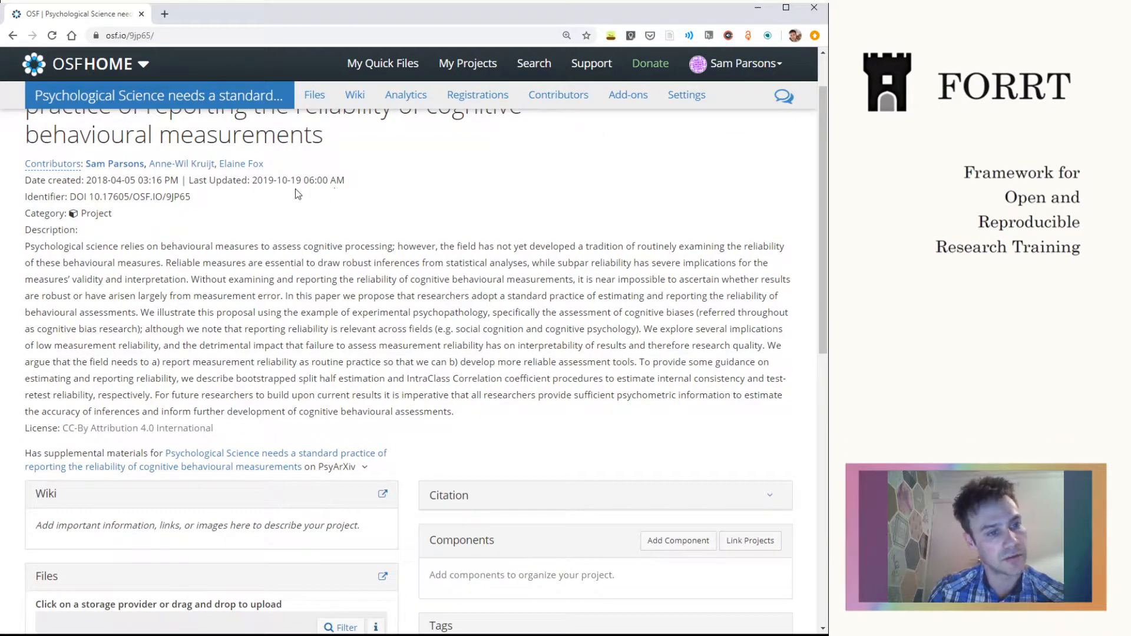
{"action": "double_click", "coordinate": [169, 196]}
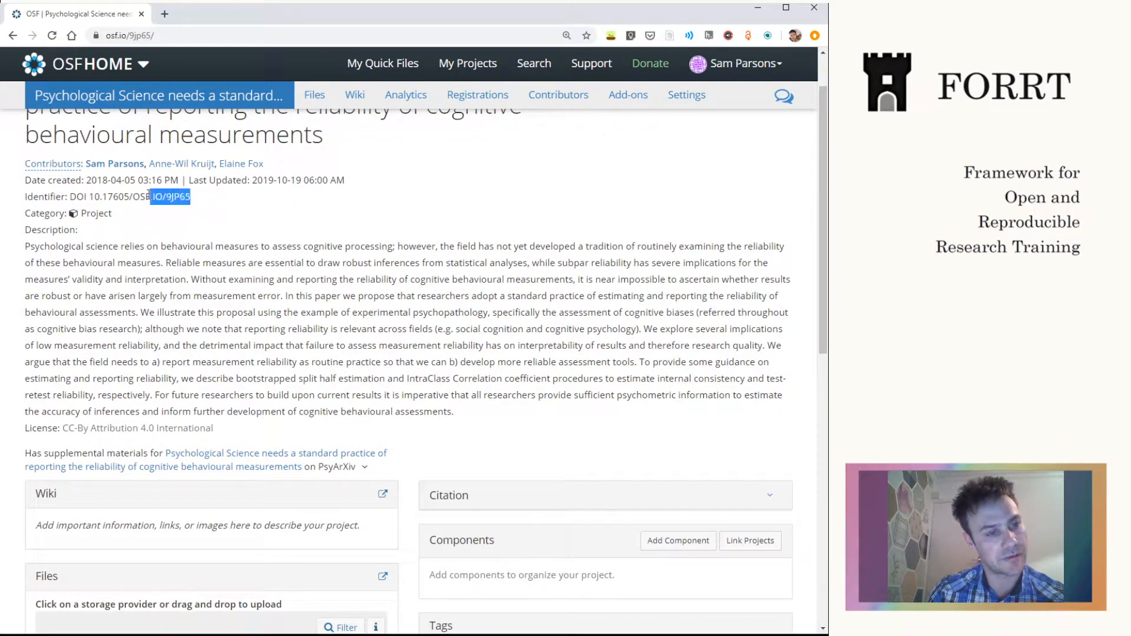
{"action": "triple_click", "coordinate": [130, 196]}
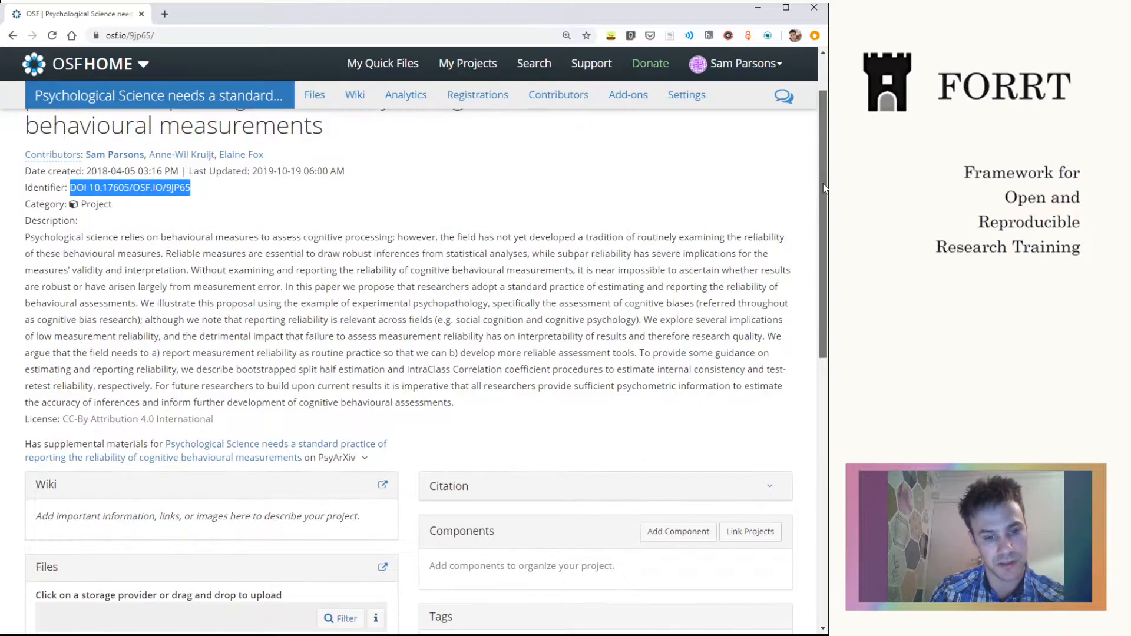
{"action": "scroll", "scroll_direction": "down", "scroll_amount": 3}
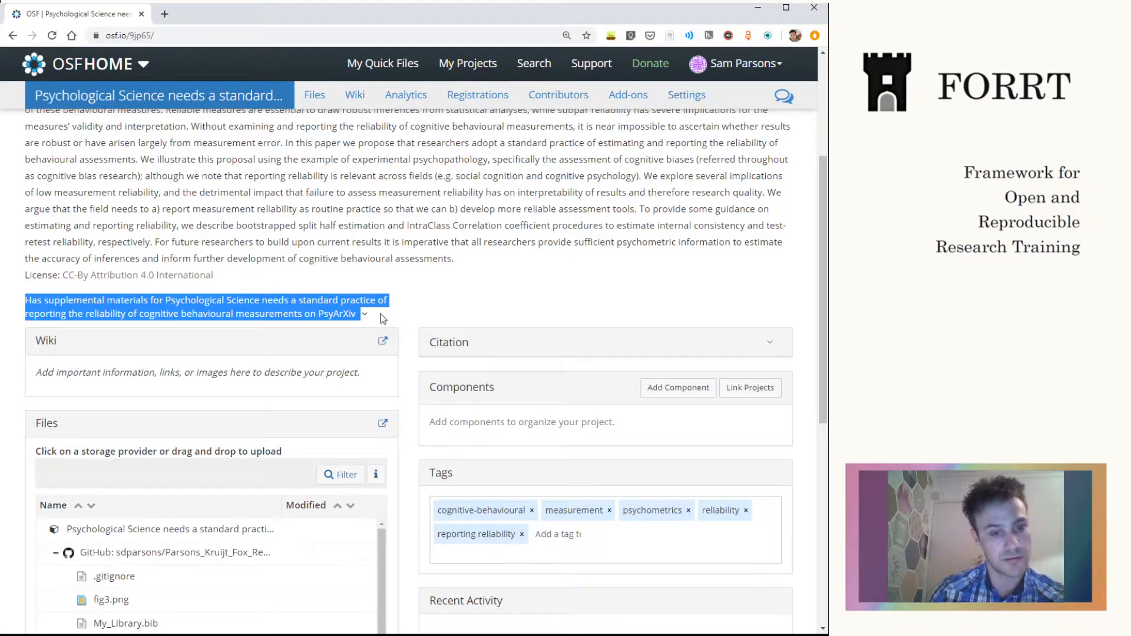
{"action": "mouse_move", "coordinate": [534, 271]}
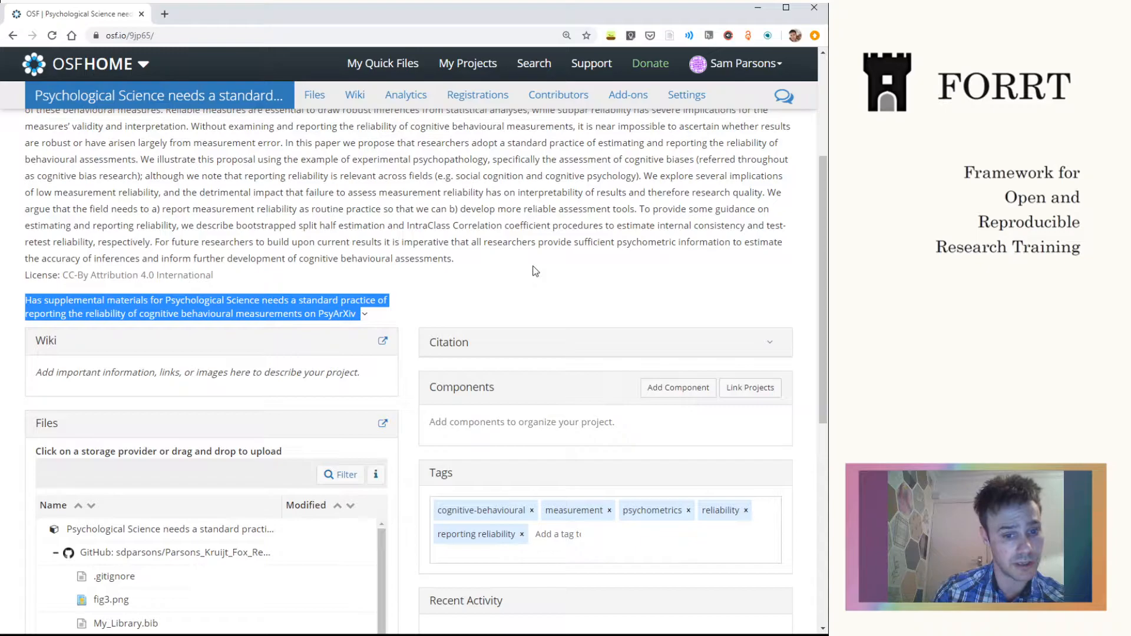
{"action": "left_click", "coordinate": [534, 270]}
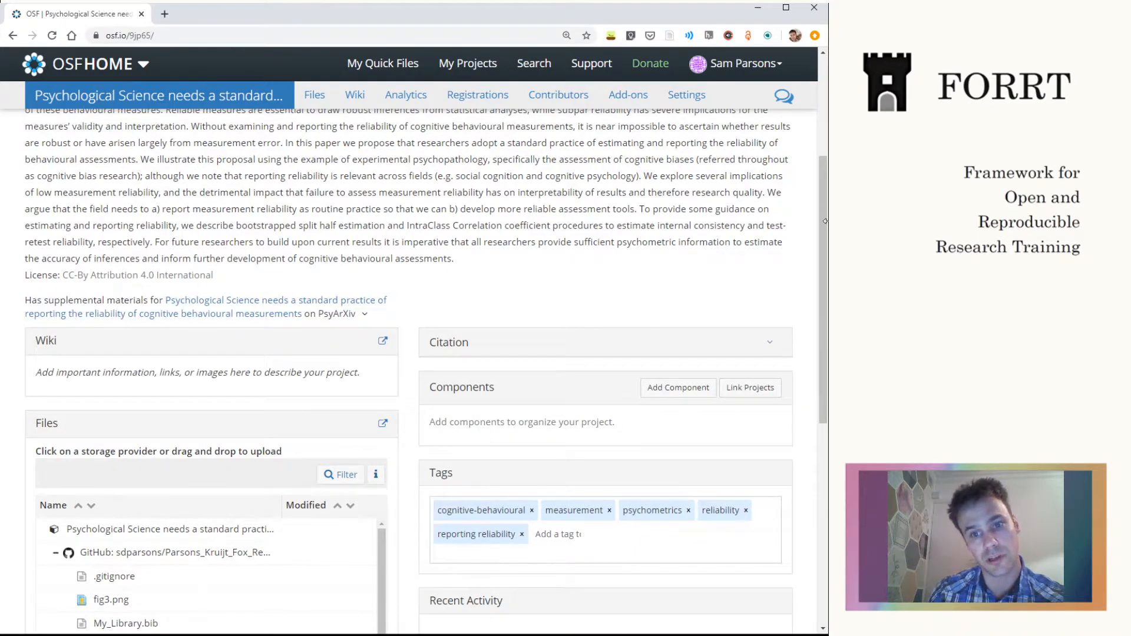
- Scroll the project overview down to the Recent Activity section
{"action": "scroll", "scroll_direction": "down", "scroll_amount": 3}
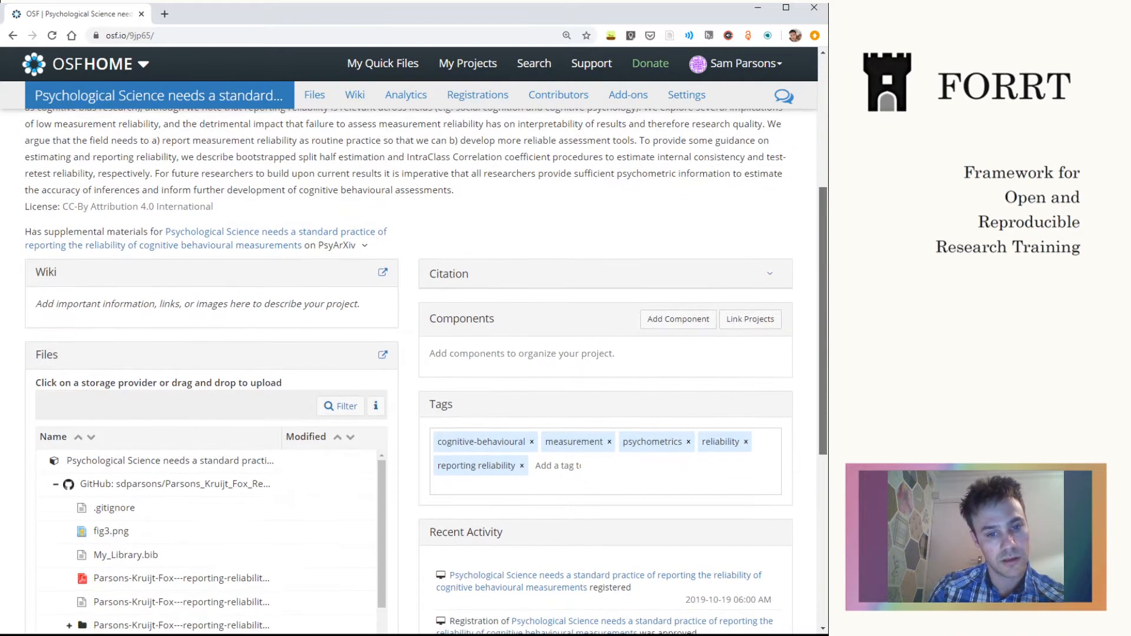
{"action": "scroll", "scroll_direction": "down", "scroll_amount": 3}
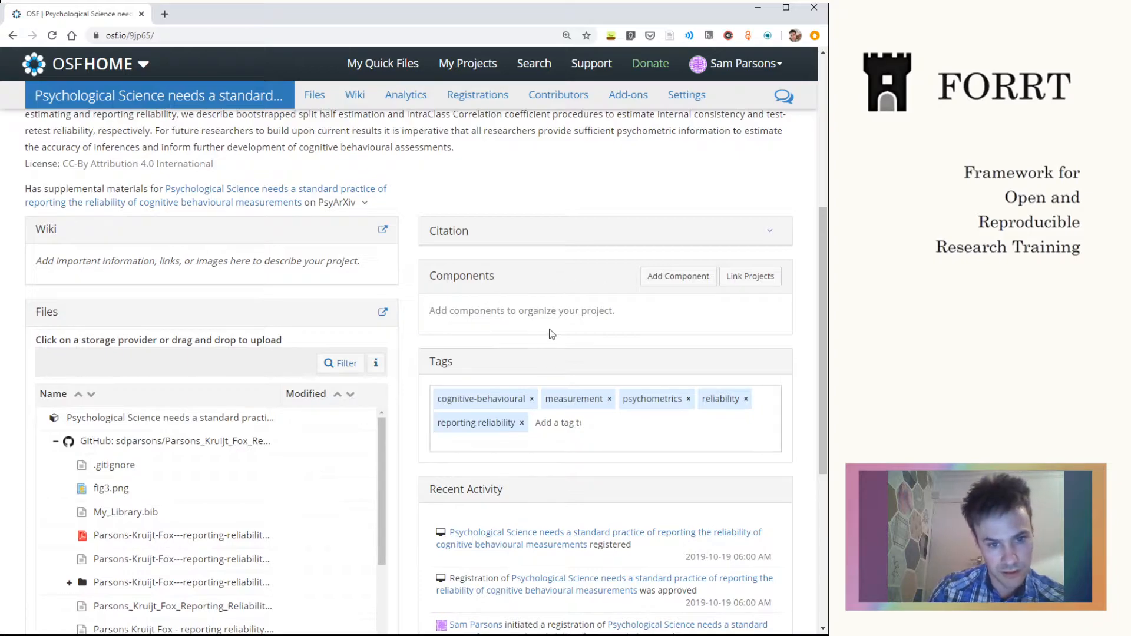
{"action": "mouse_move", "coordinate": [584, 334]}
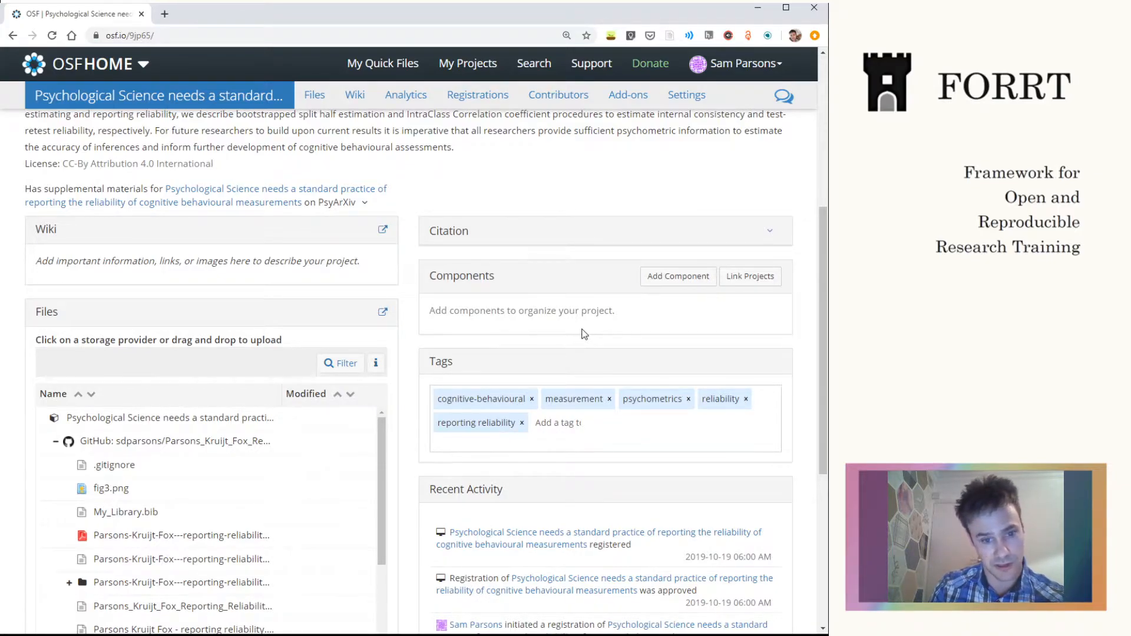
{"action": "mouse_move", "coordinate": [710, 326]}
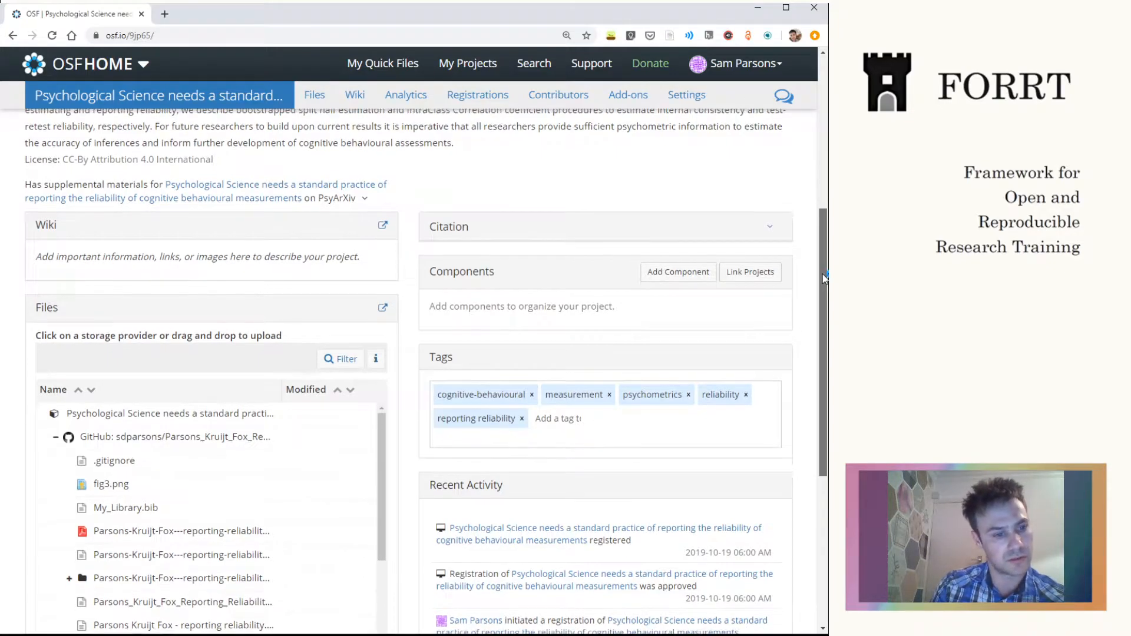
{"action": "scroll", "scroll_direction": "down", "scroll_amount": 3}
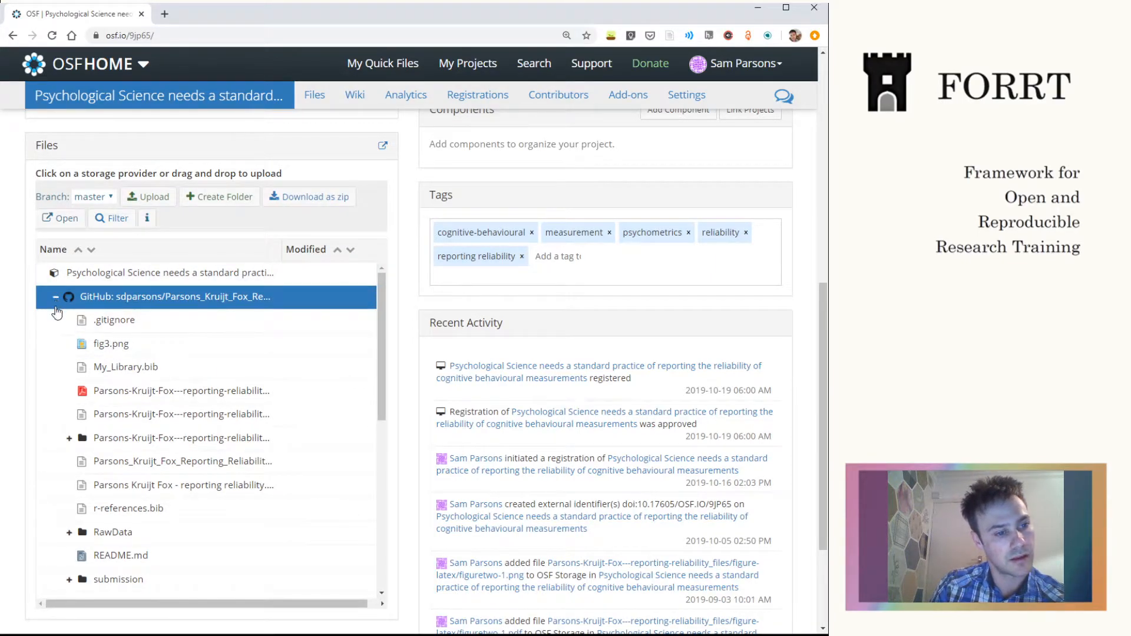
{"action": "left_click", "coordinate": [55, 296]}
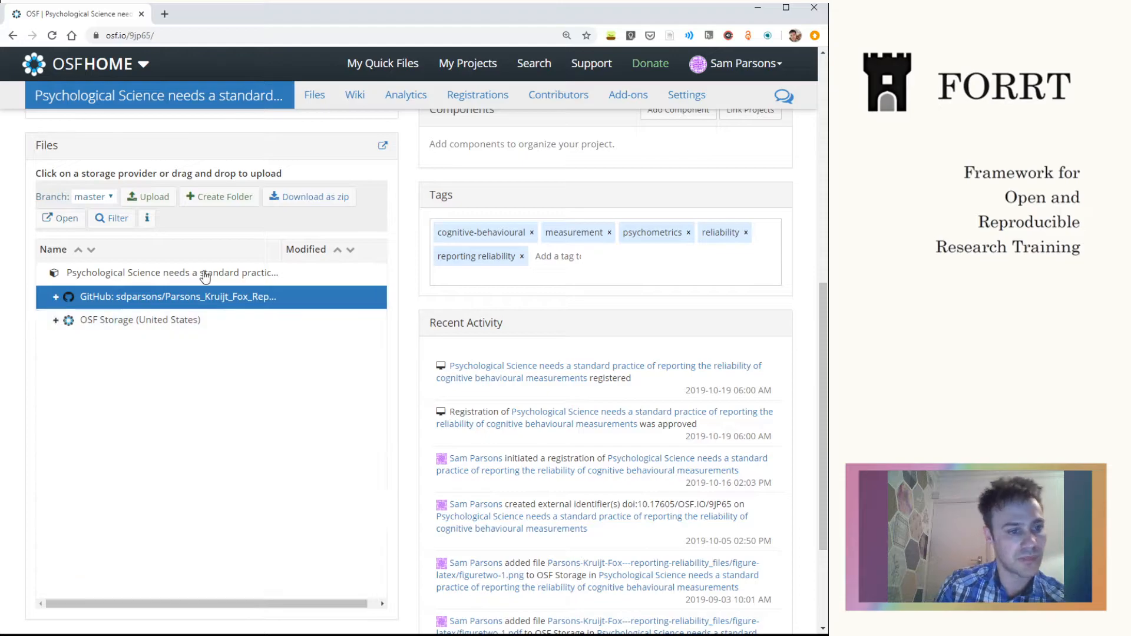
{"action": "mouse_move", "coordinate": [178, 101]}
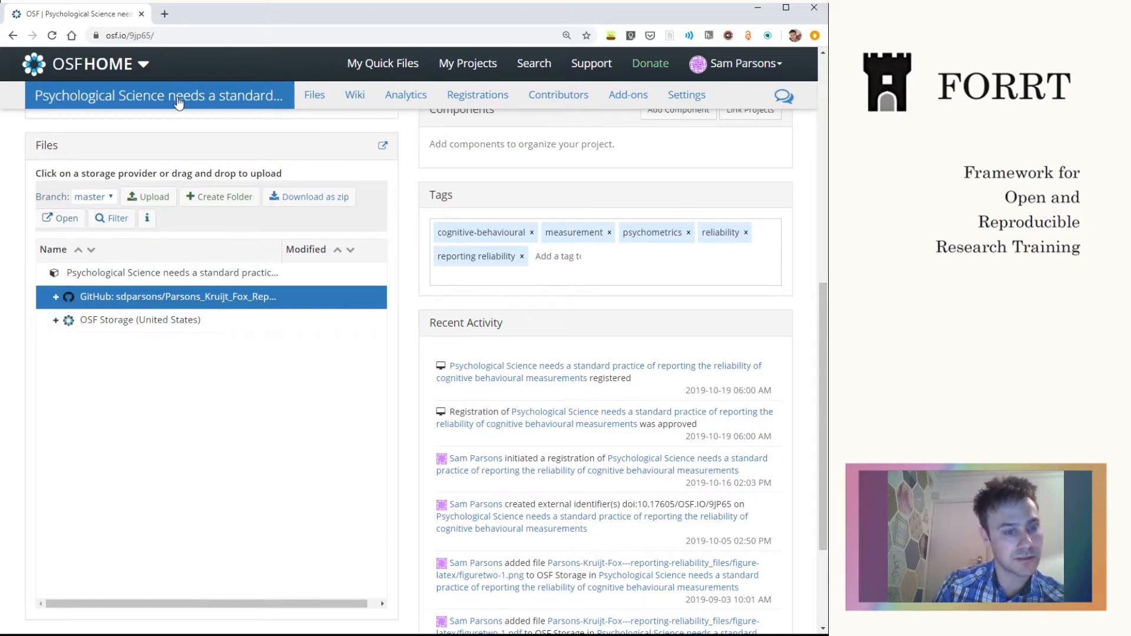
{"action": "mouse_move", "coordinate": [182, 135]}
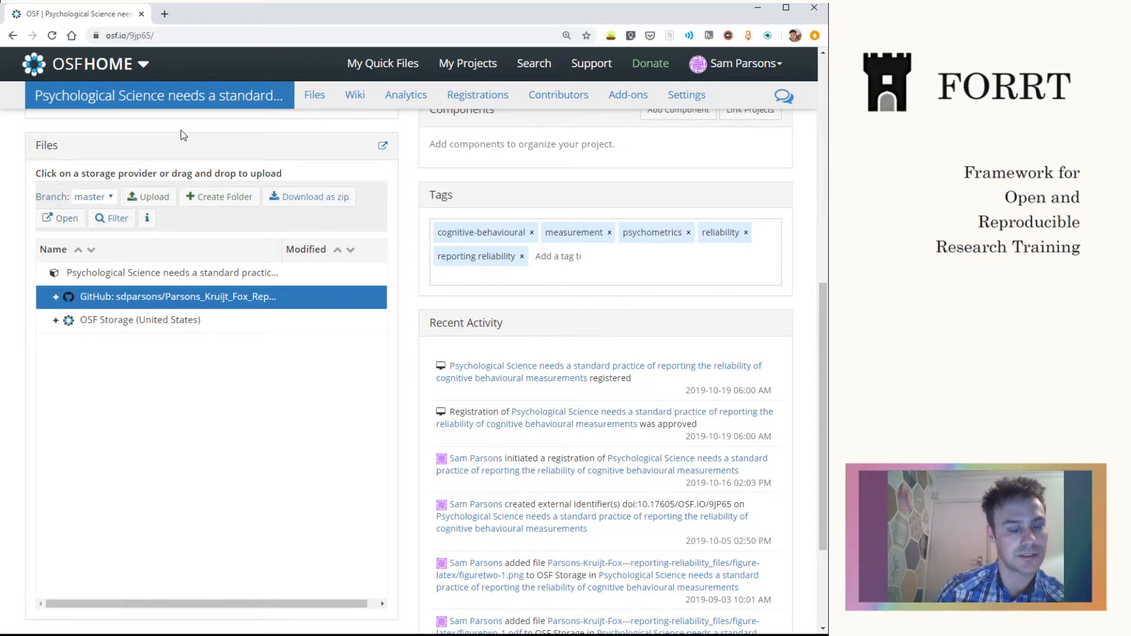
{"action": "mouse_move", "coordinate": [190, 155]}
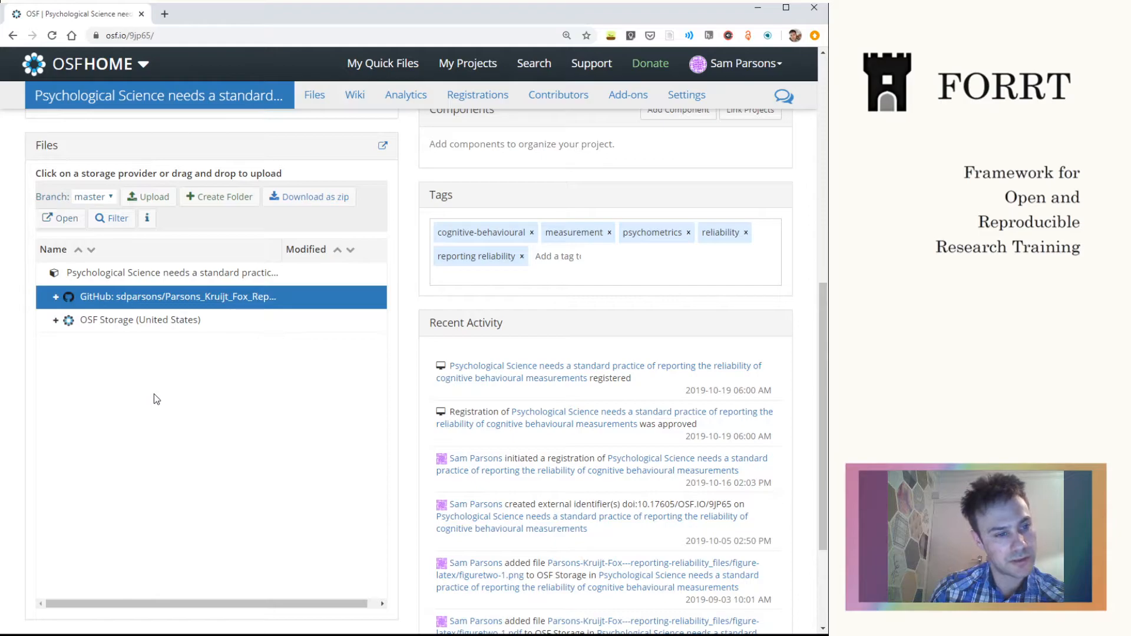
{"action": "mouse_move", "coordinate": [158, 325]}
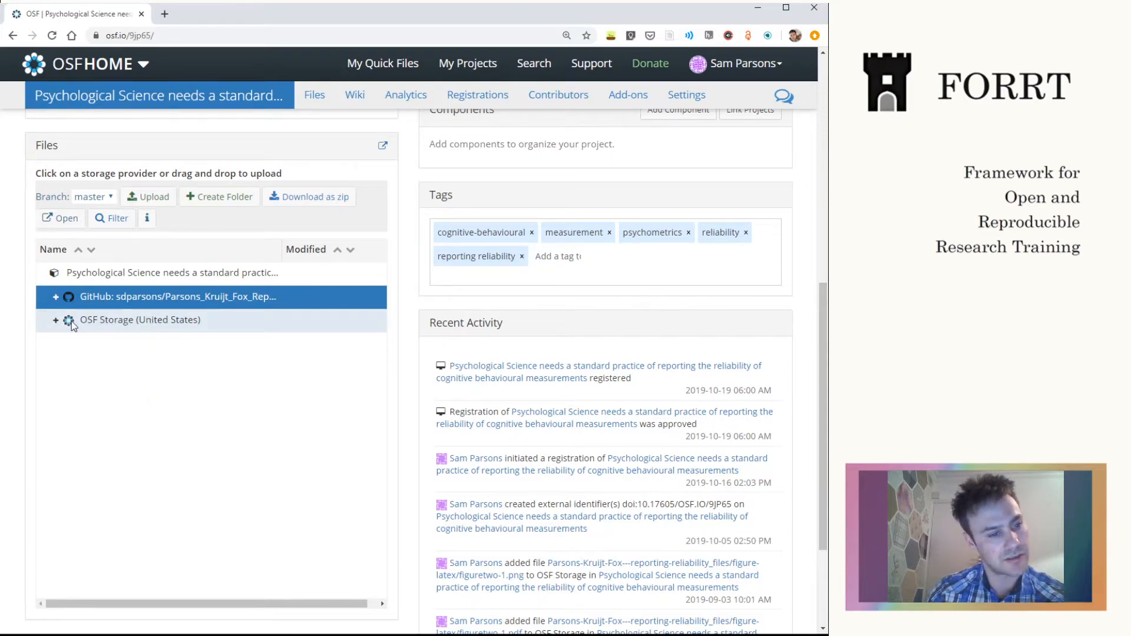
{"action": "left_click", "coordinate": [56, 319]}
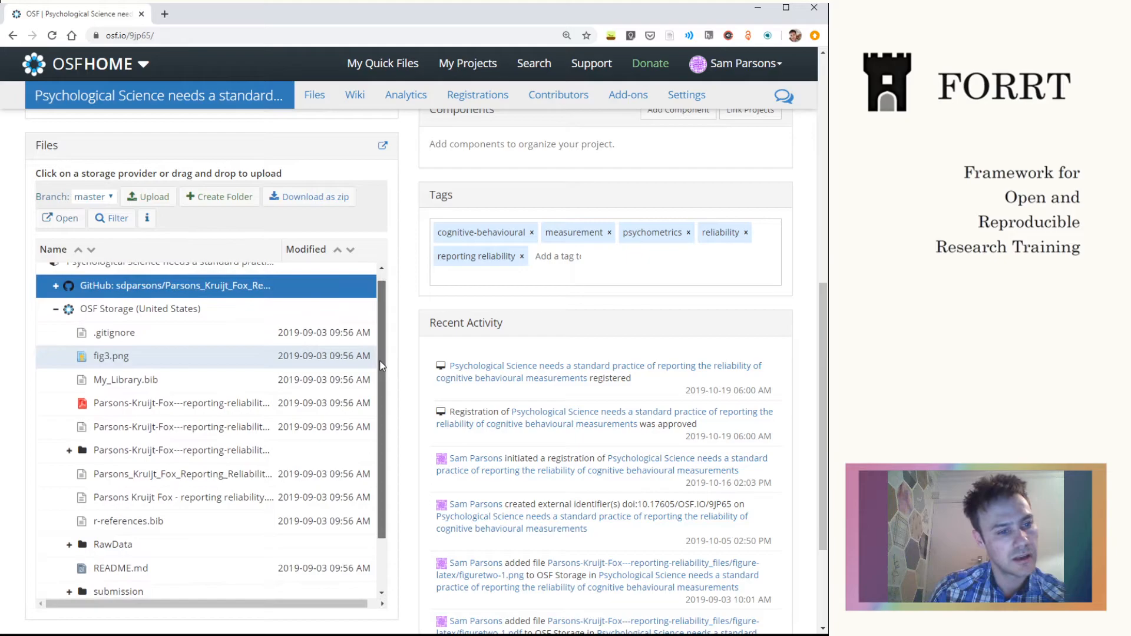
{"action": "mouse_move", "coordinate": [193, 314]}
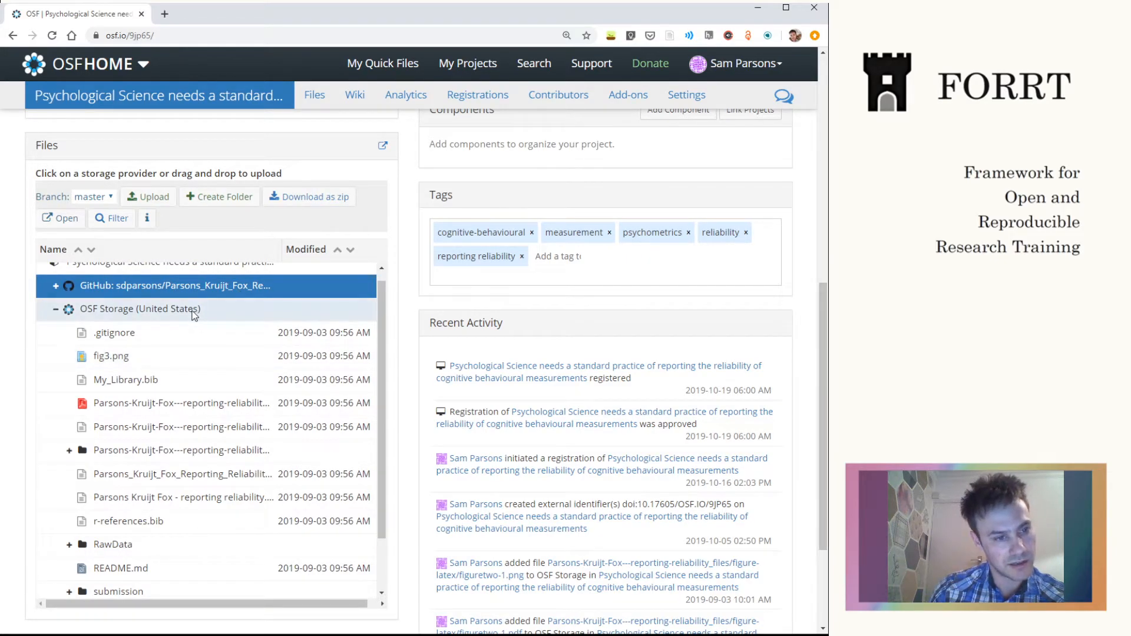
{"action": "mouse_move", "coordinate": [233, 534]}
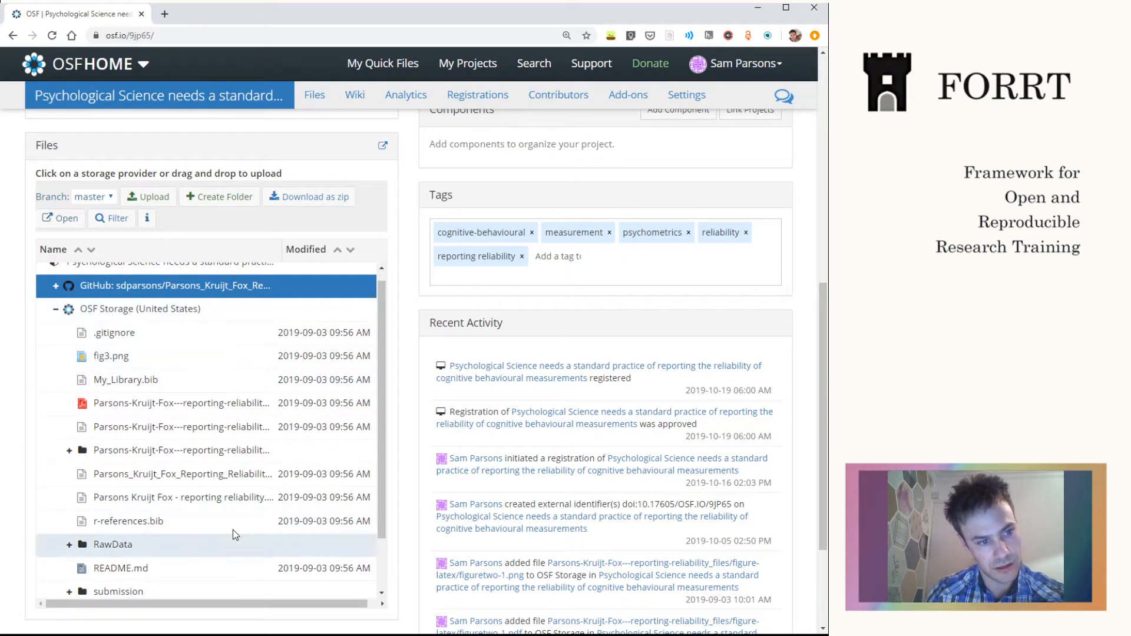
{"action": "mouse_move", "coordinate": [253, 316]}
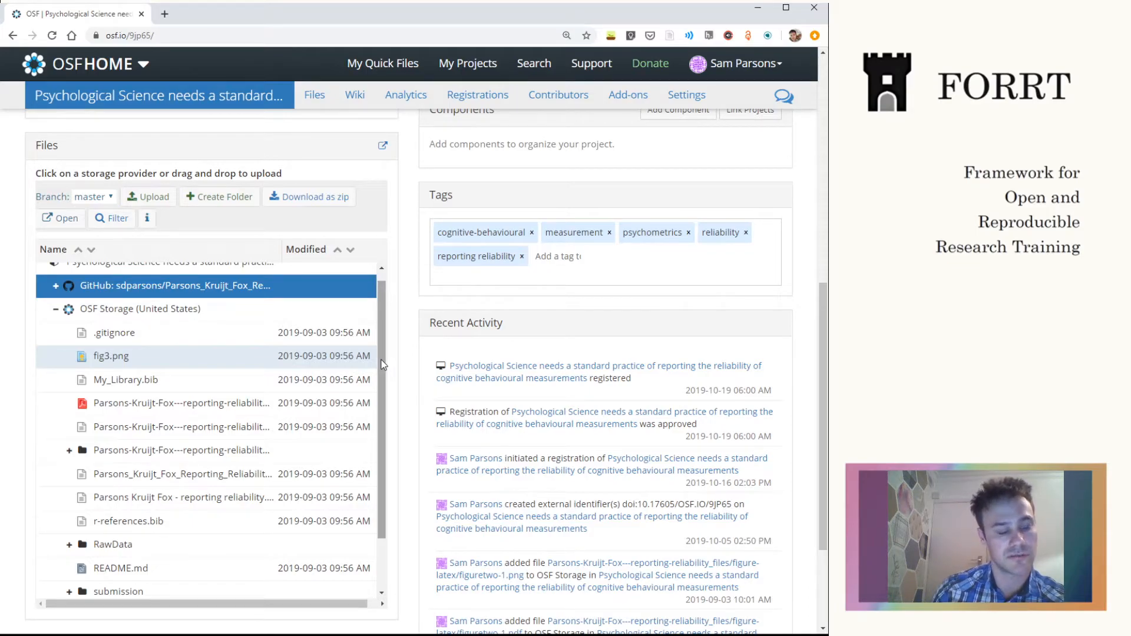
{"action": "scroll", "scroll_direction": "up", "scroll_amount": 3}
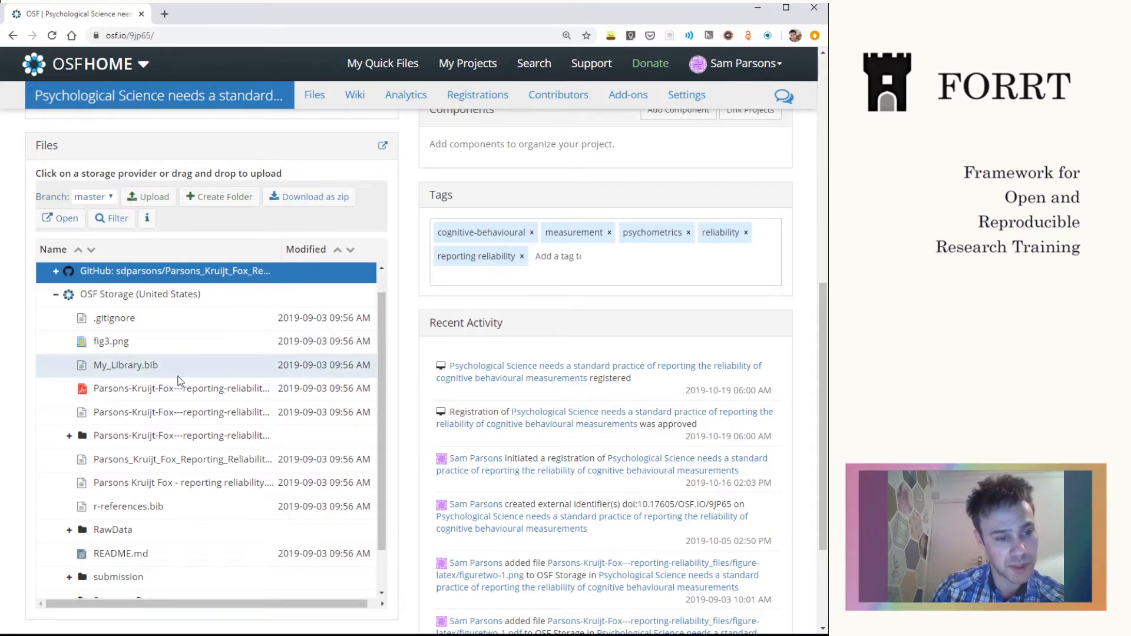
{"action": "mouse_move", "coordinate": [199, 381]}
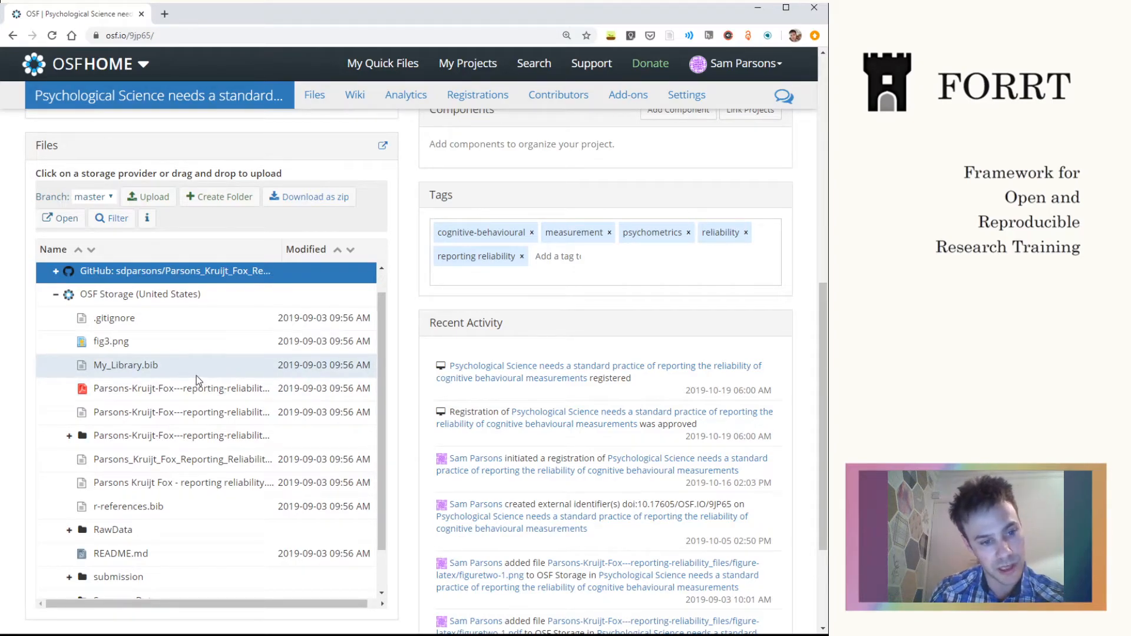
{"action": "mouse_move", "coordinate": [181, 388]}
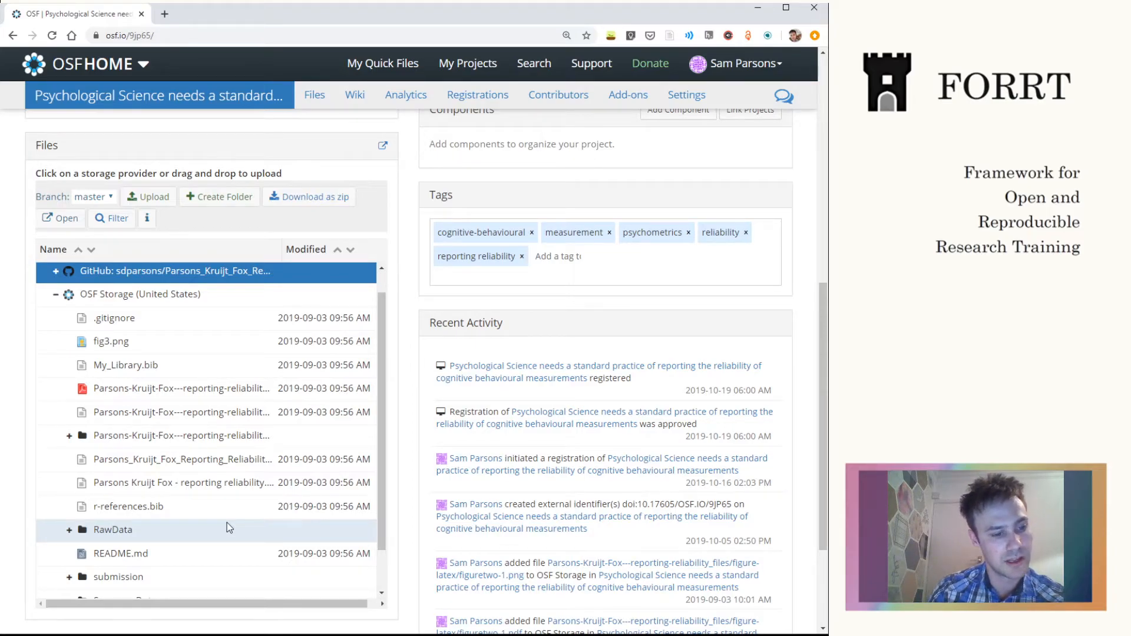
{"action": "mouse_move", "coordinate": [200, 527]}
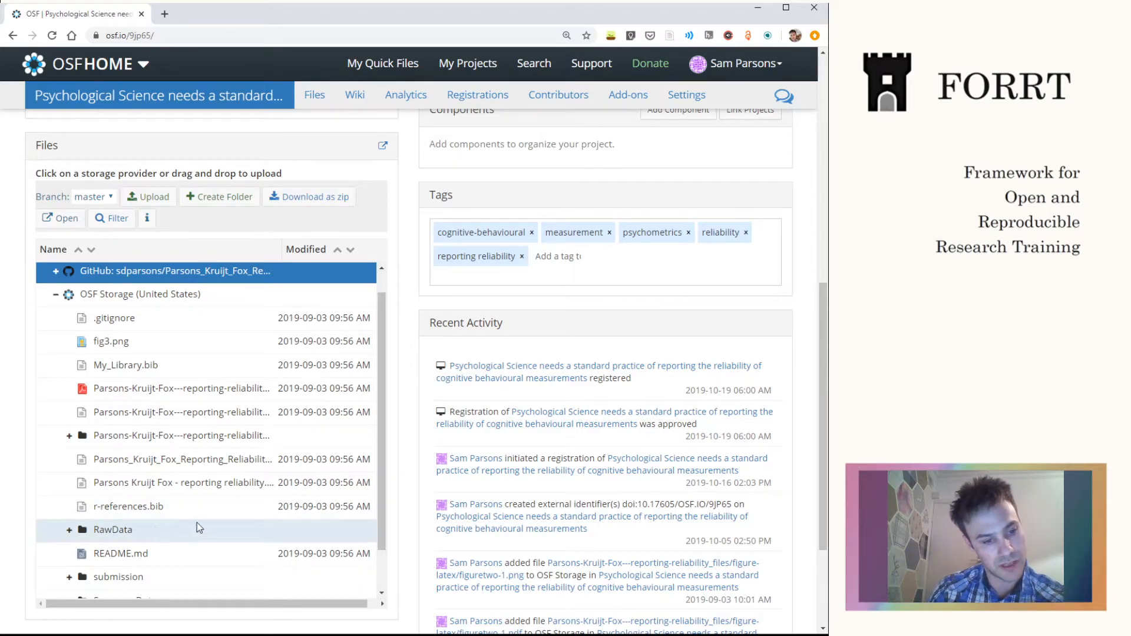
{"action": "scroll", "scroll_direction": "down", "scroll_amount": 3}
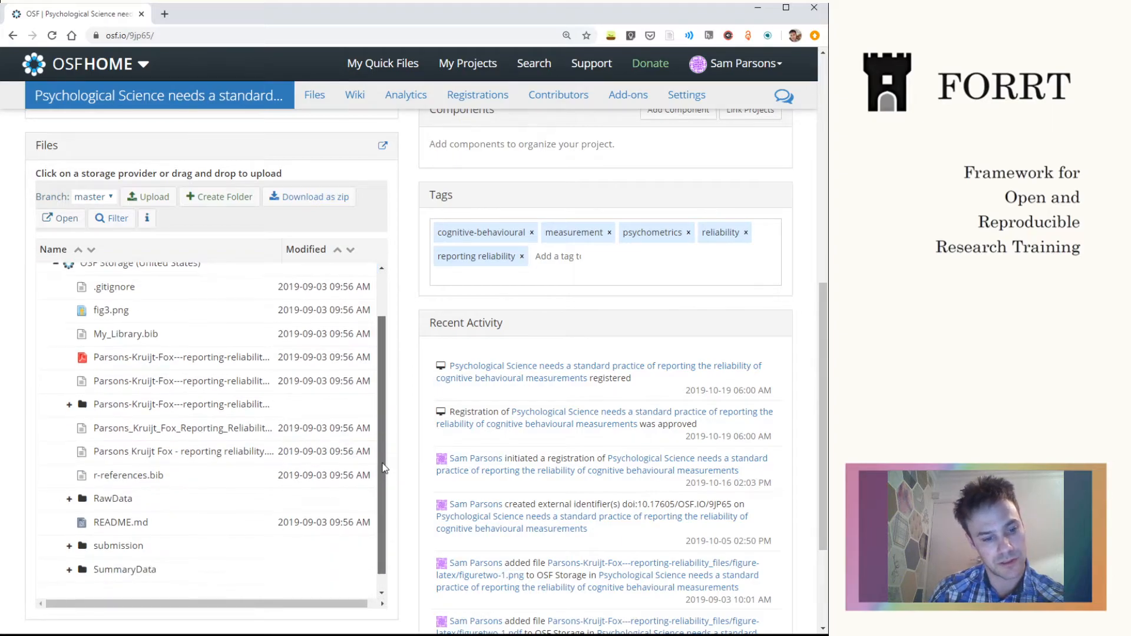
{"action": "scroll", "scroll_direction": "up", "scroll_amount": 3}
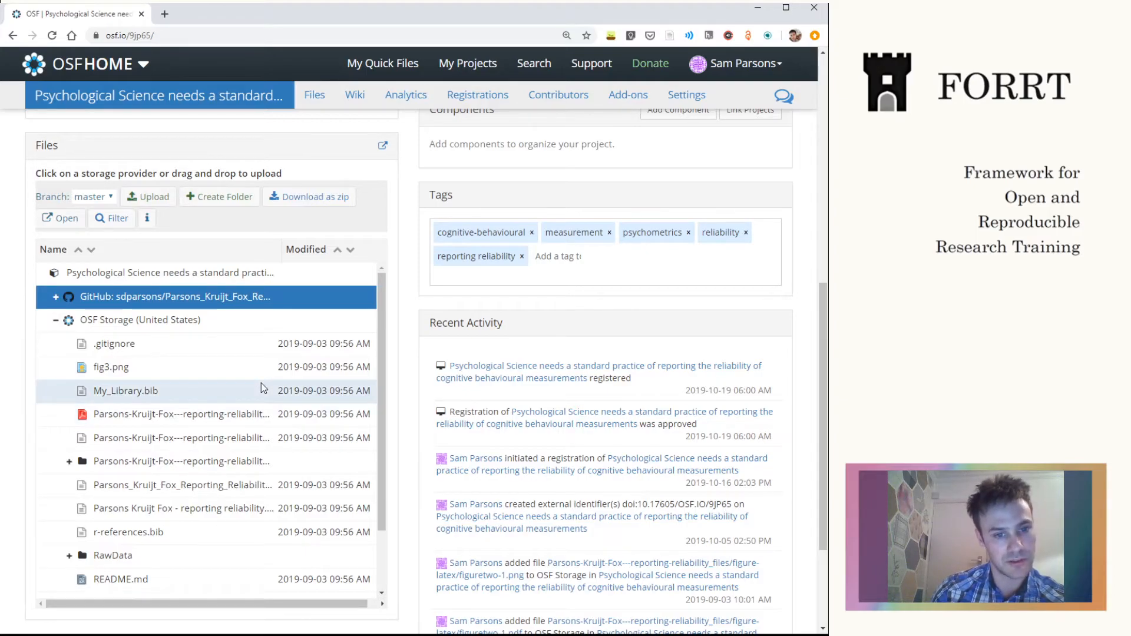
{"action": "mouse_move", "coordinate": [639, 282]}
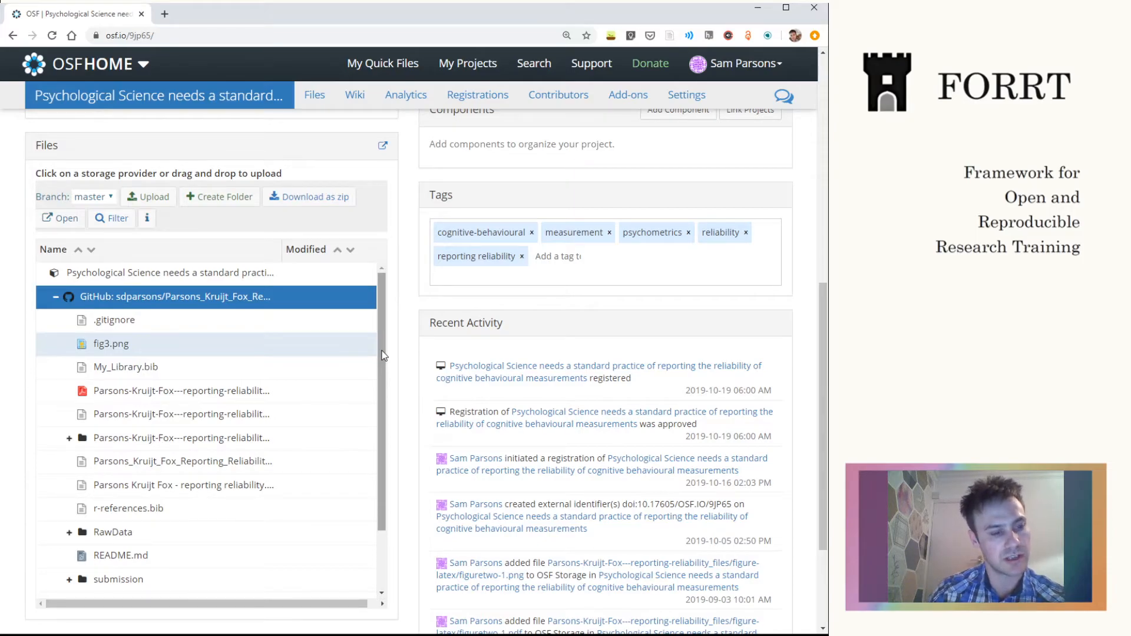
{"action": "left_click", "coordinate": [55, 296]}
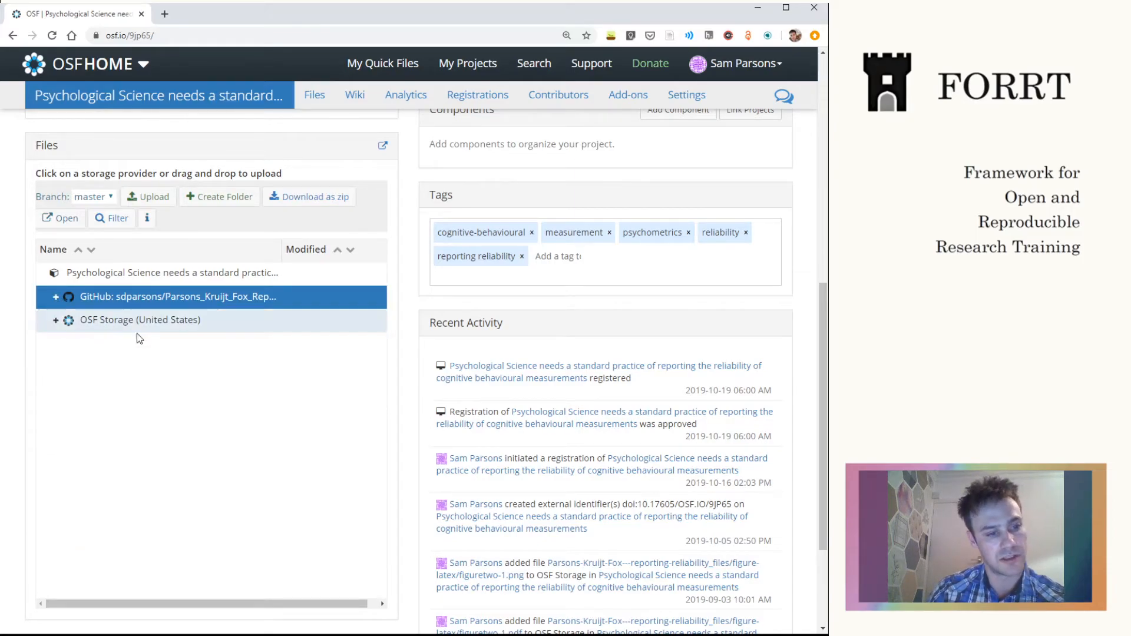
{"action": "mouse_move", "coordinate": [144, 379]}
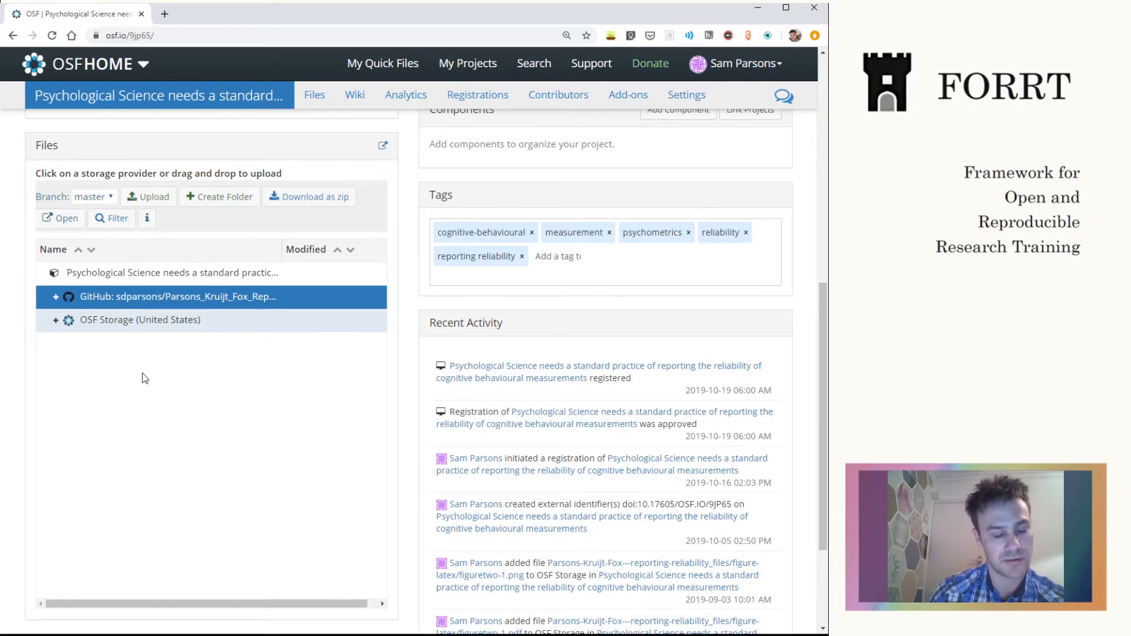
{"action": "mouse_move", "coordinate": [678, 337]}
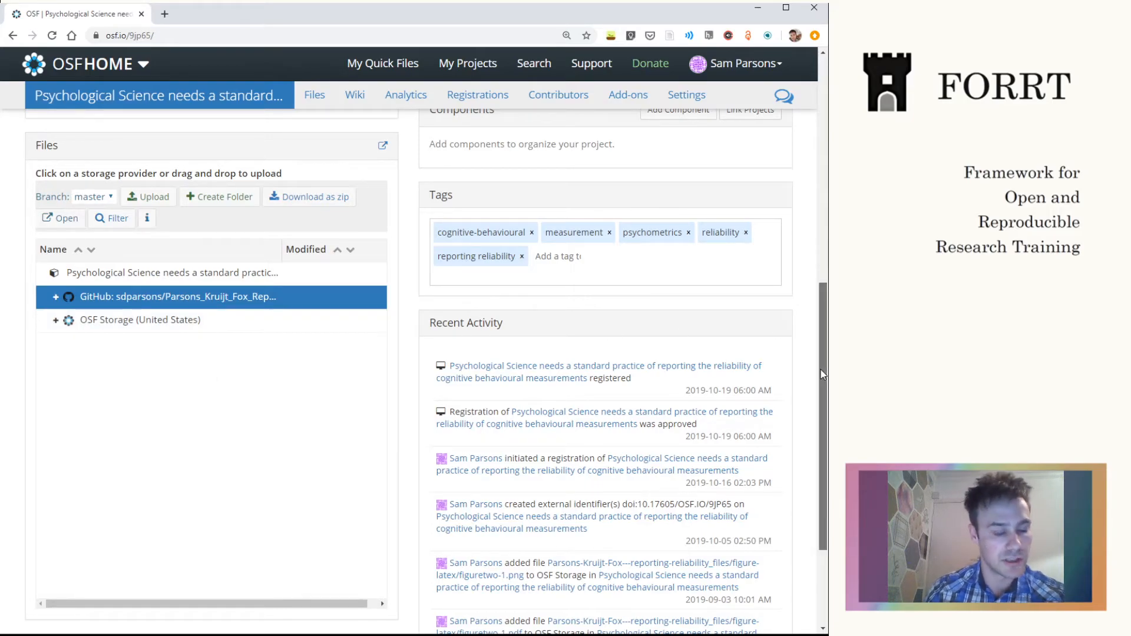
- Page the Recent Activity log to its oldest pages showing the April 2018 entries
{"action": "scroll", "scroll_direction": "down", "scroll_amount": 3}
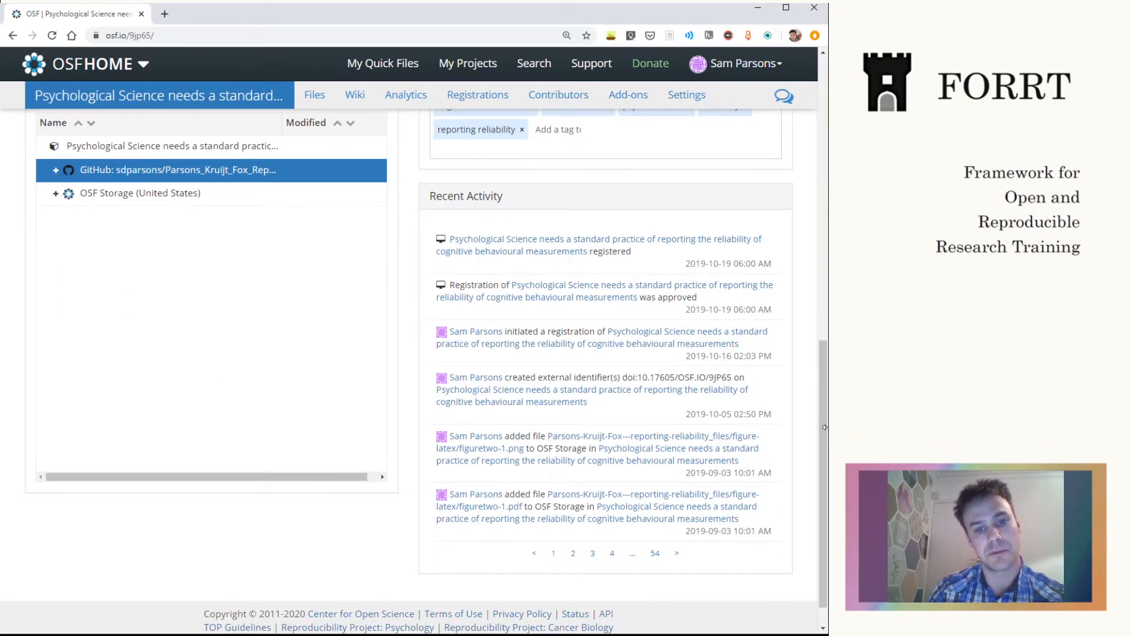
{"action": "mouse_move", "coordinate": [552, 284]}
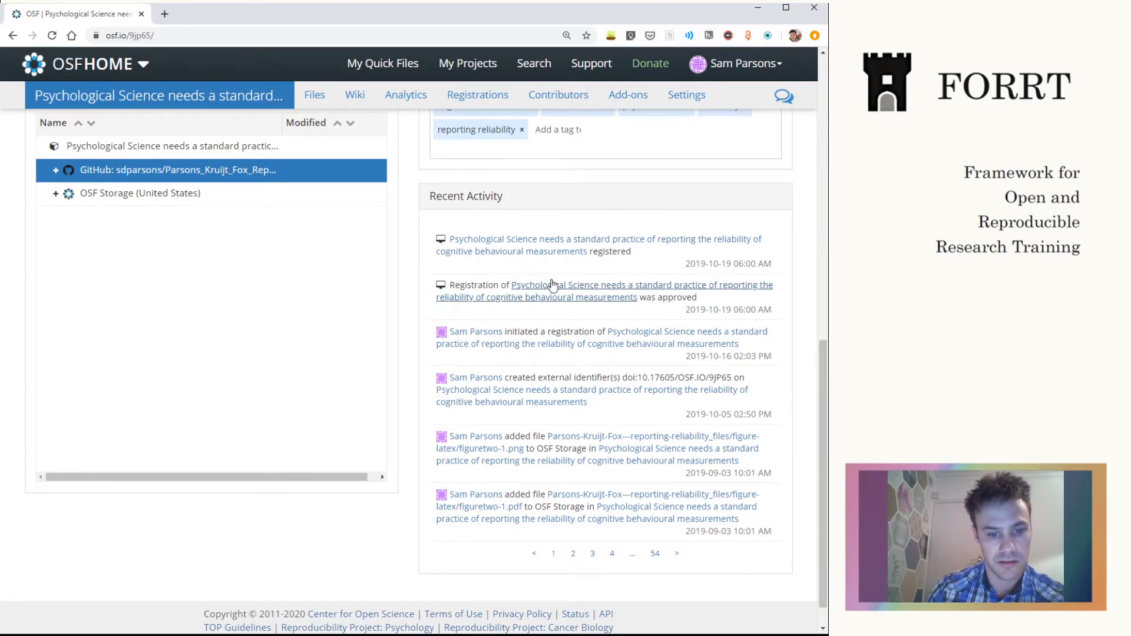
{"action": "mouse_move", "coordinate": [635, 245]}
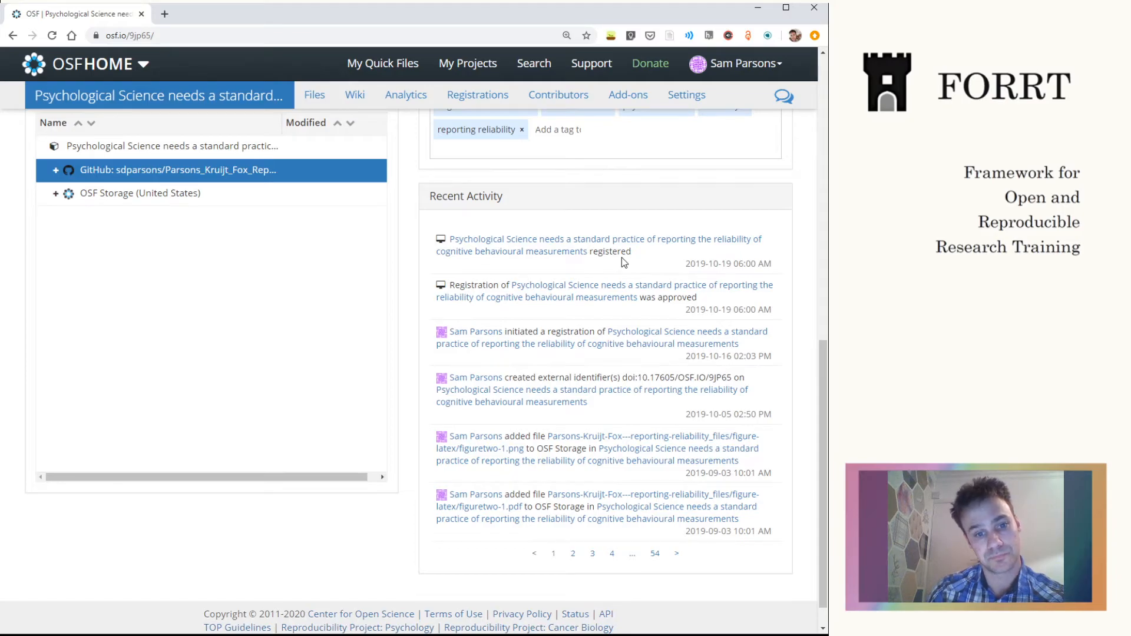
{"action": "mouse_move", "coordinate": [622, 559]}
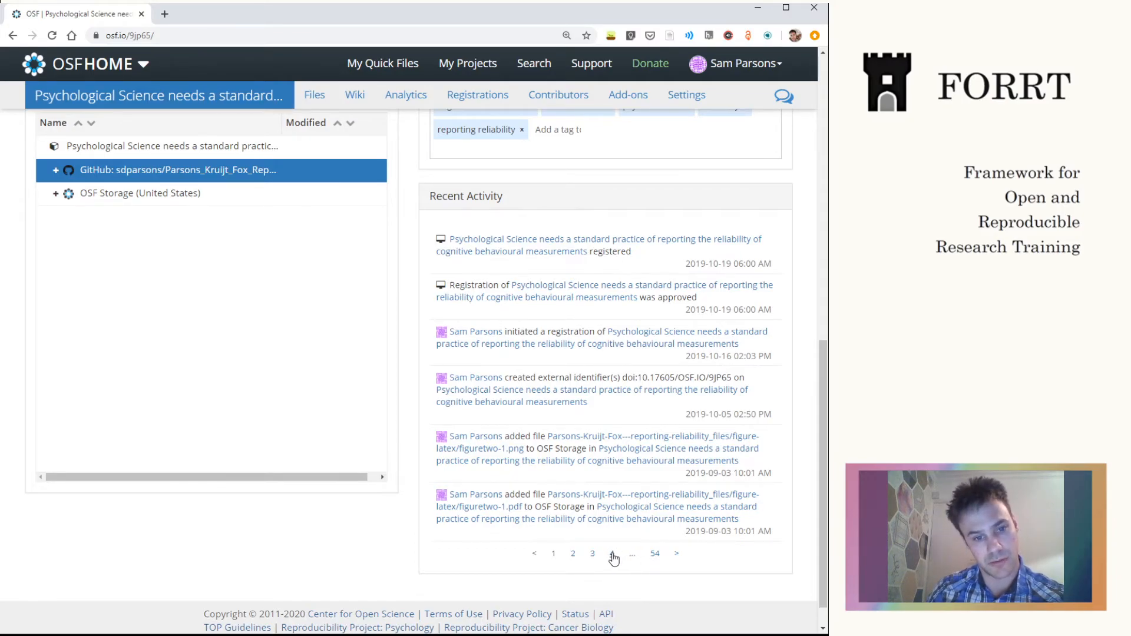
{"action": "left_click", "coordinate": [611, 553]}
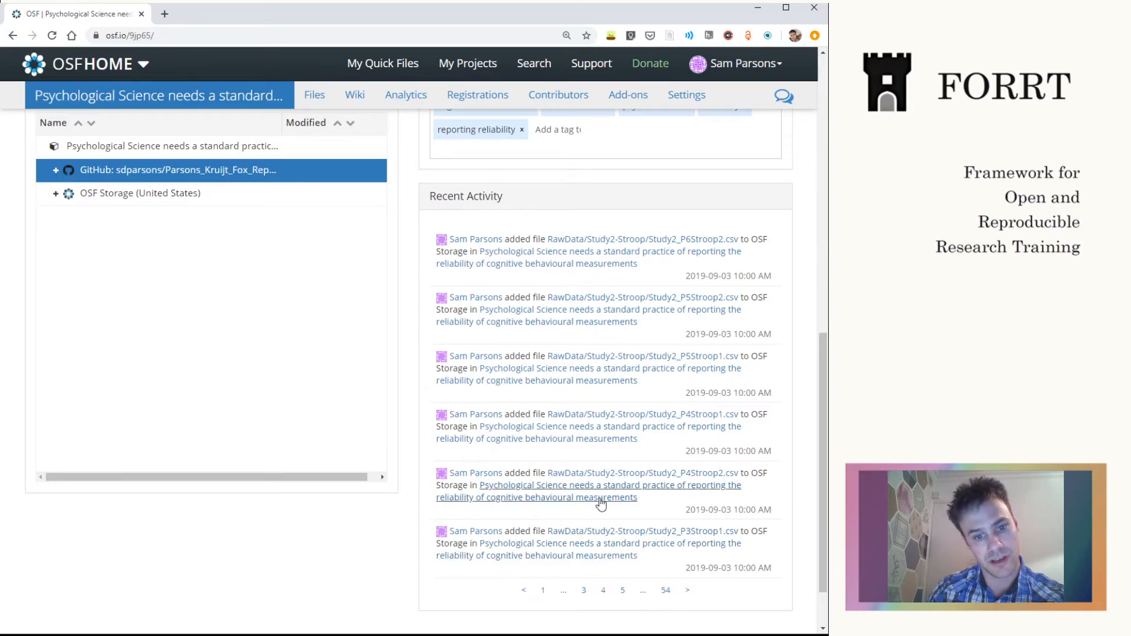
{"action": "mouse_move", "coordinate": [575, 460]}
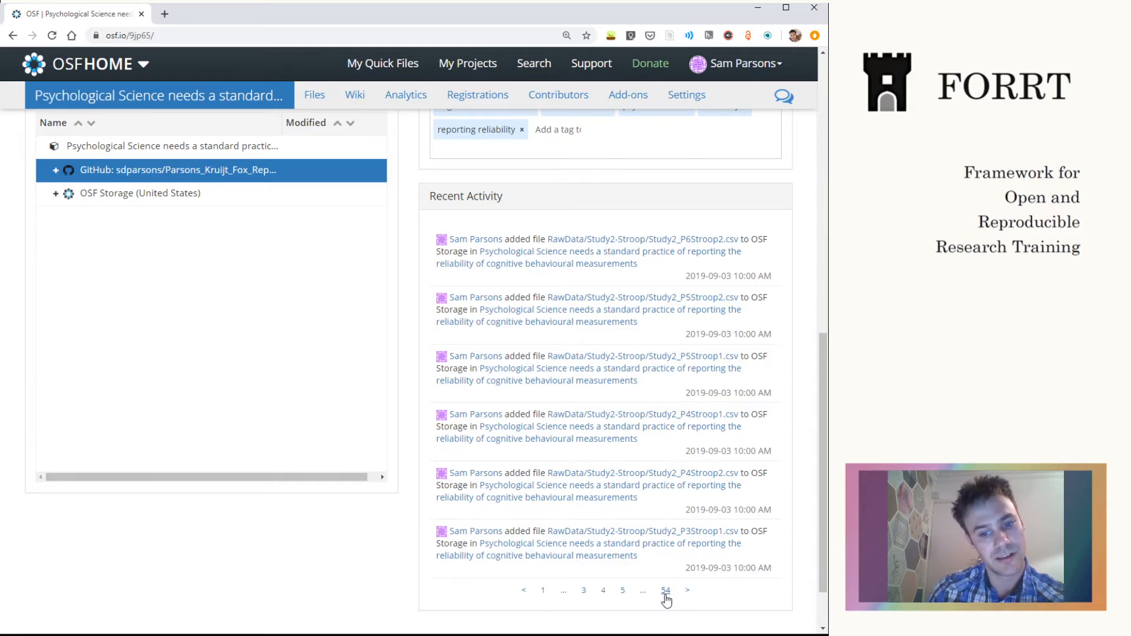
{"action": "left_click", "coordinate": [664, 591]}
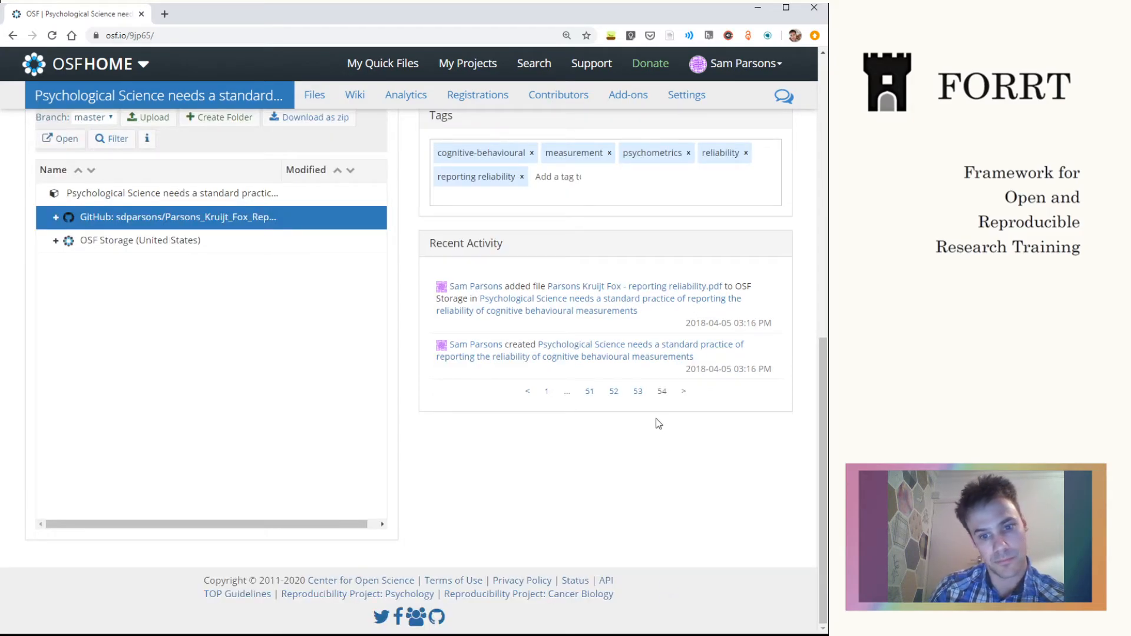
{"action": "scroll", "scroll_direction": "down", "scroll_amount": 3}
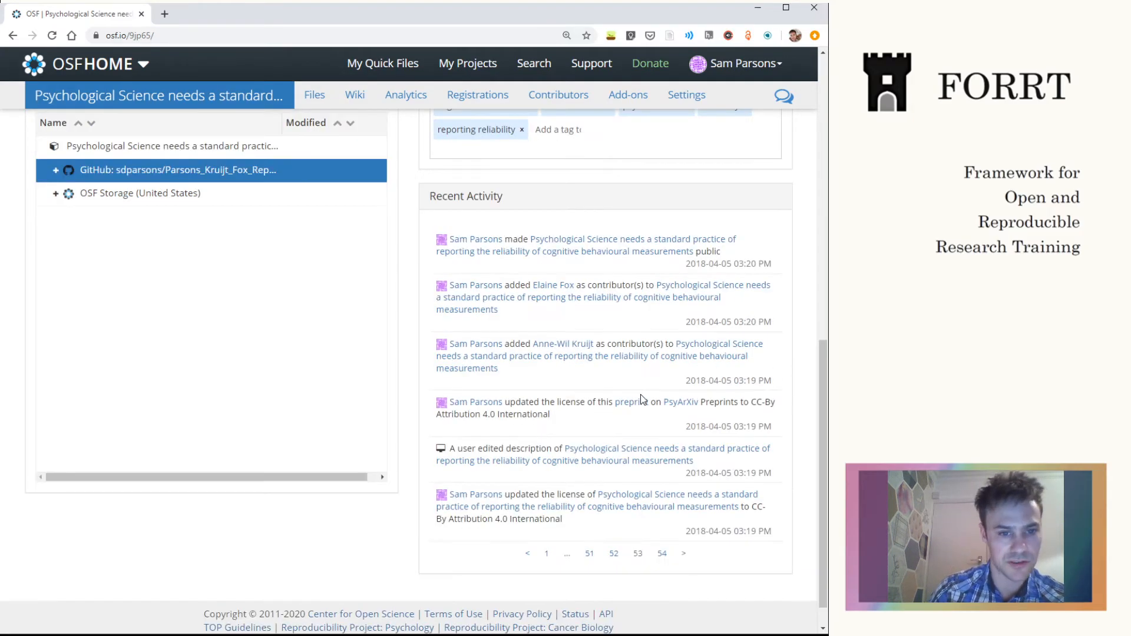
{"action": "mouse_move", "coordinate": [673, 443]}
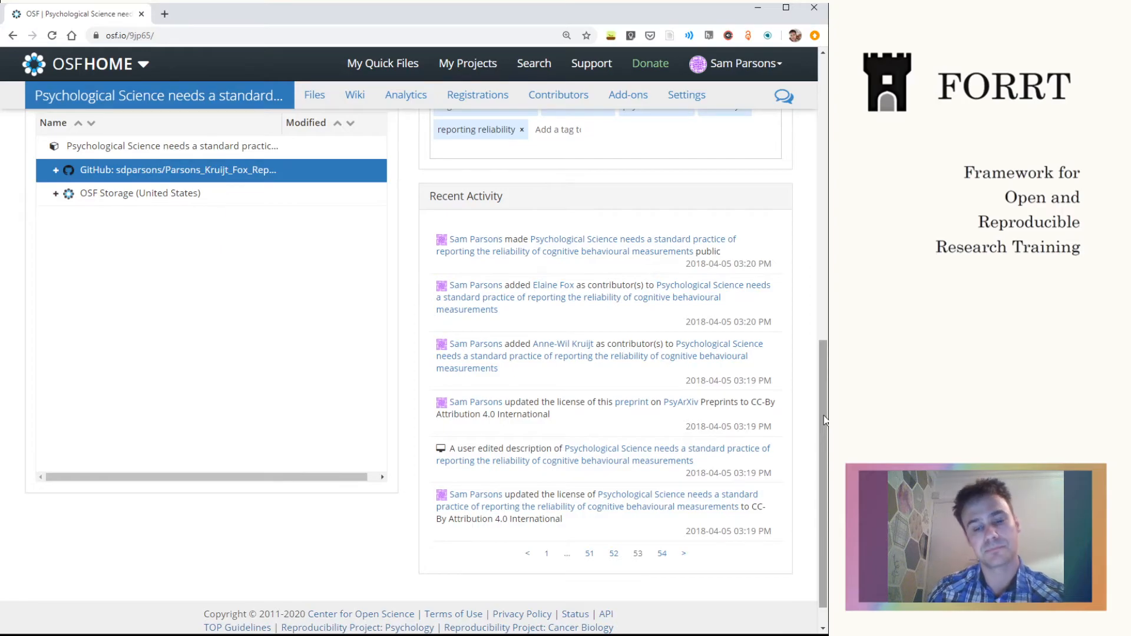
- Open the project's Registrations tab listing the October 2019 registration
{"action": "scroll", "scroll_direction": "up", "scroll_amount": 3}
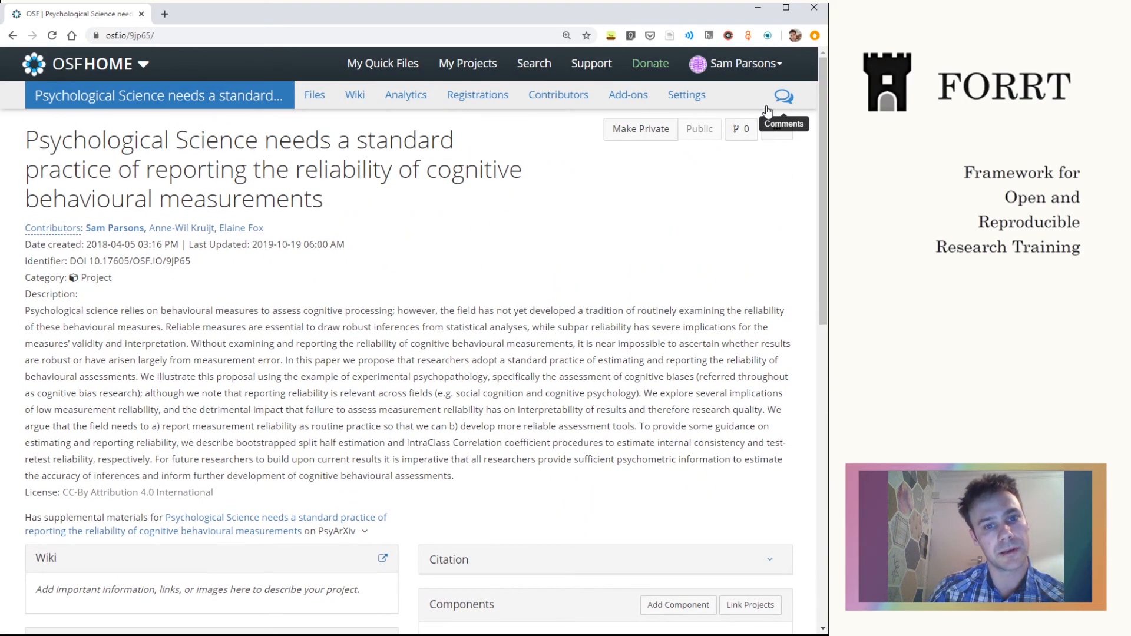
{"action": "mouse_move", "coordinate": [505, 145]}
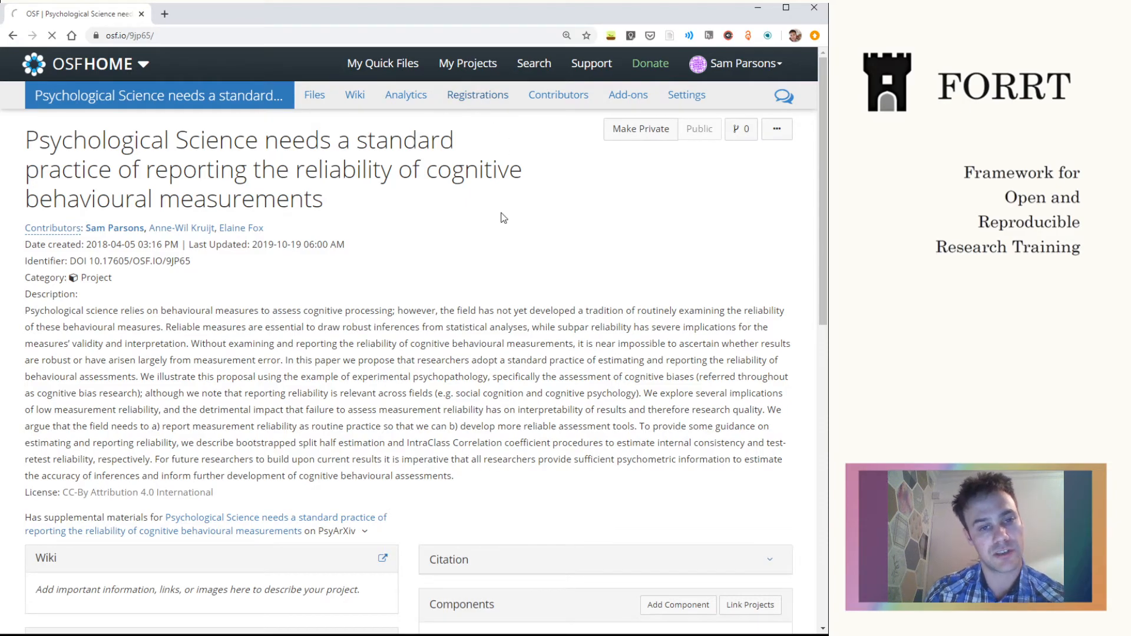
{"action": "left_click", "coordinate": [477, 94]}
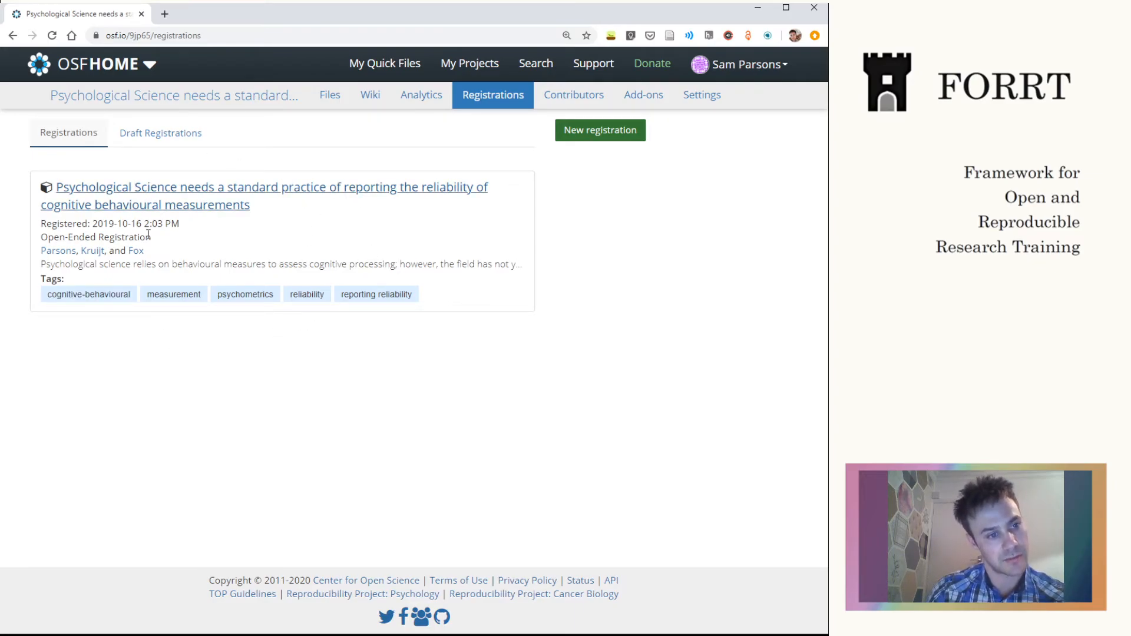
{"action": "mouse_move", "coordinate": [322, 242]}
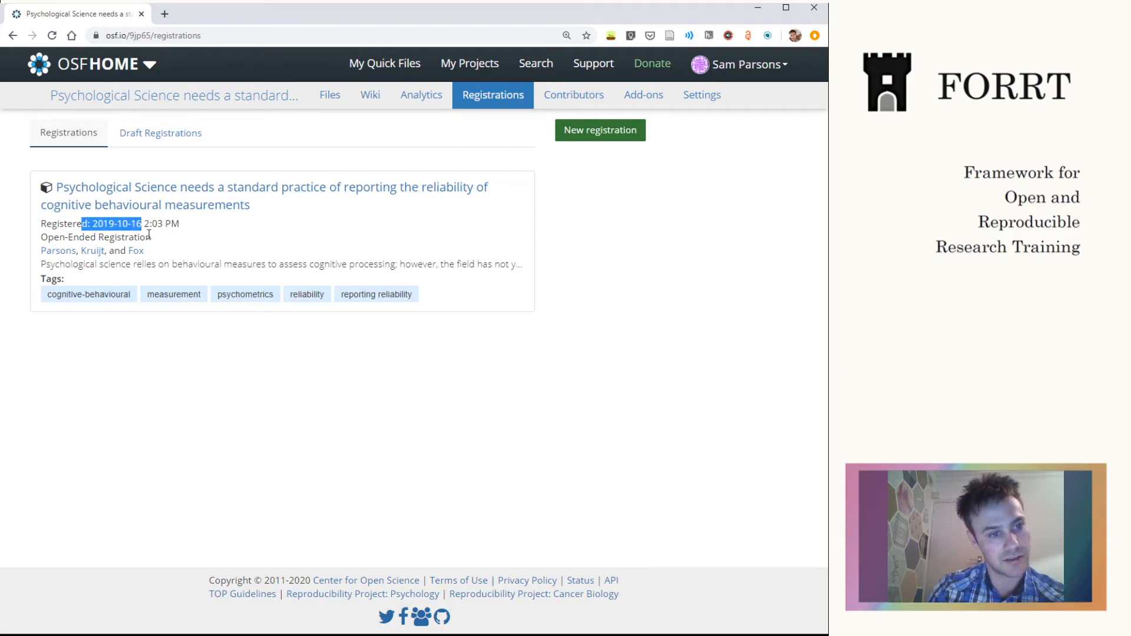
{"action": "mouse_move", "coordinate": [208, 244]}
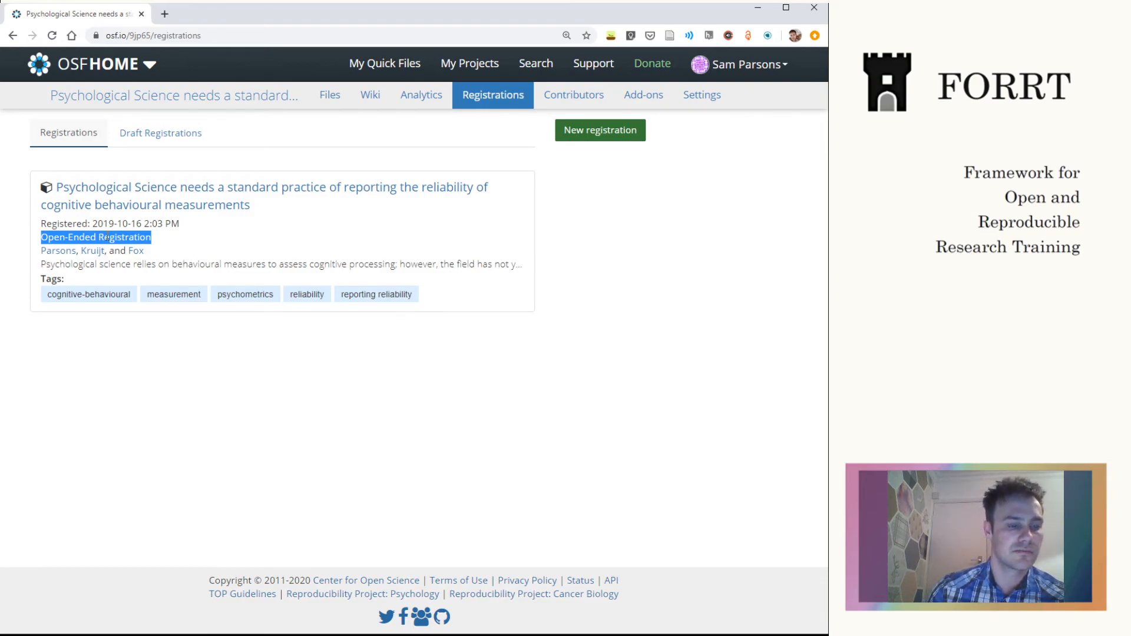
{"action": "mouse_move", "coordinate": [189, 254]}
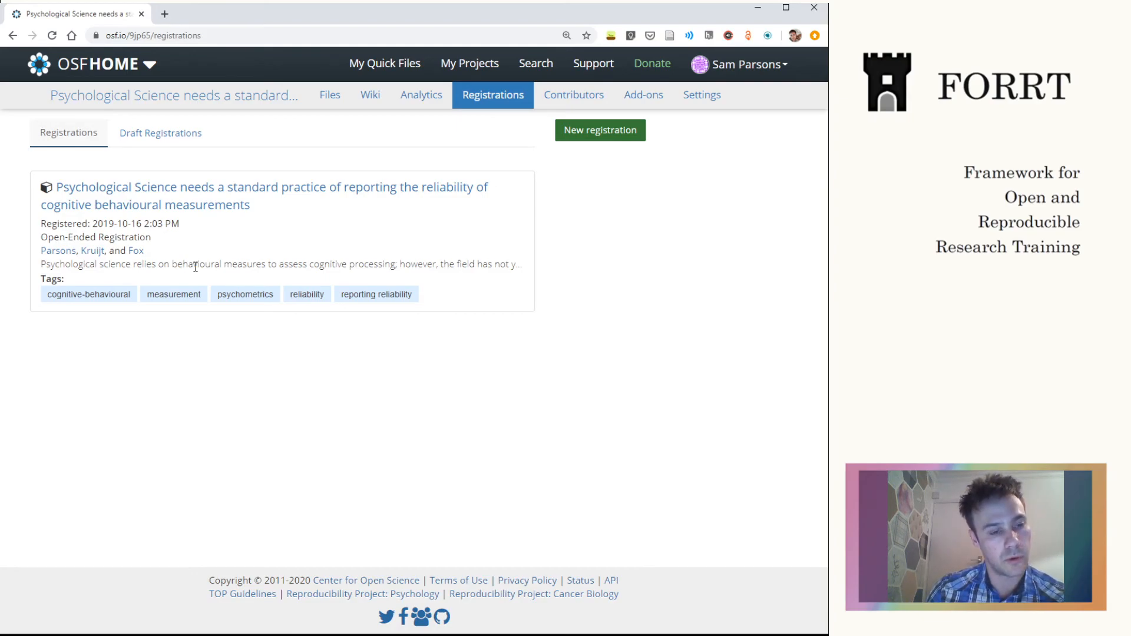
{"action": "mouse_move", "coordinate": [447, 222]}
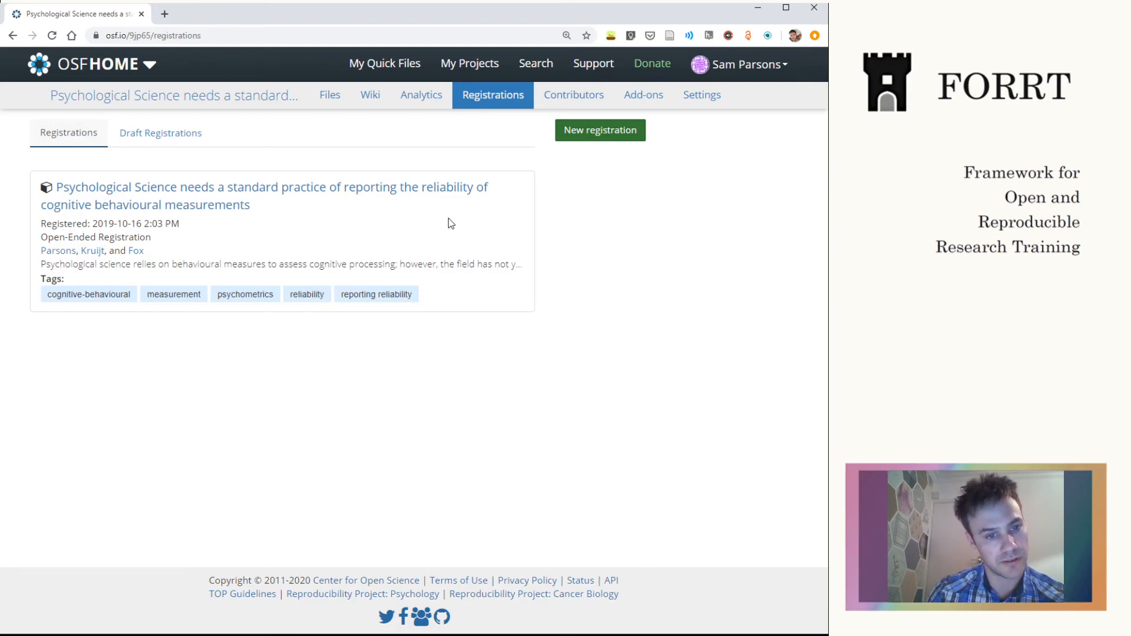
{"action": "mouse_move", "coordinate": [504, 239]}
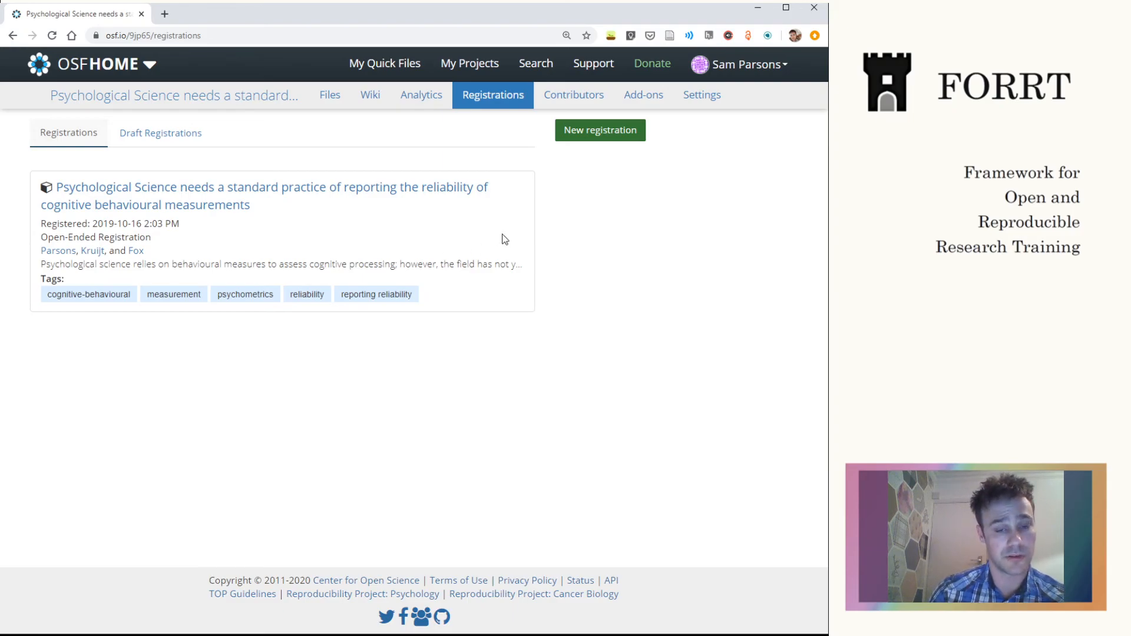
{"action": "mouse_move", "coordinate": [589, 200]}
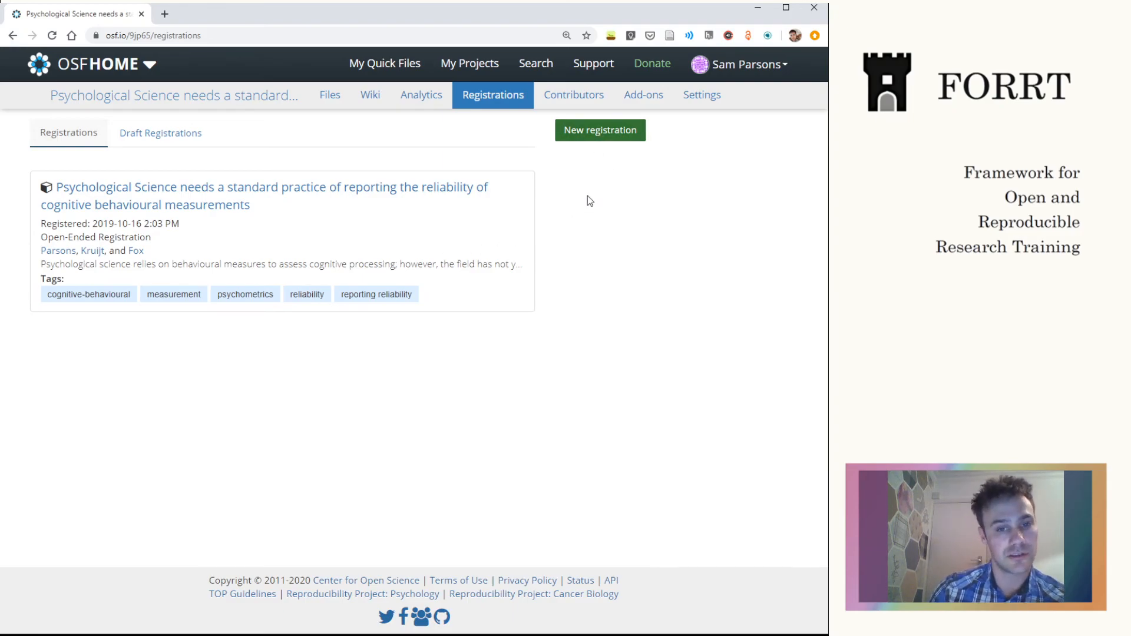
- Start a new registration, bringing up the Register form-choice dialog
{"action": "left_click", "coordinate": [600, 130]}
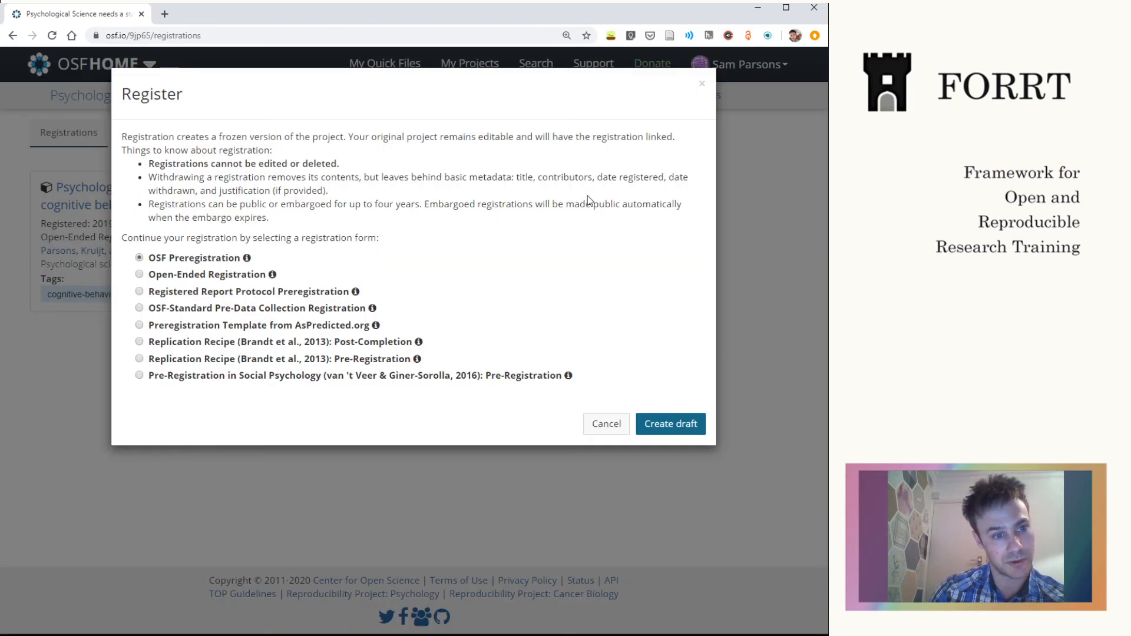
{"action": "mouse_move", "coordinate": [421, 218]}
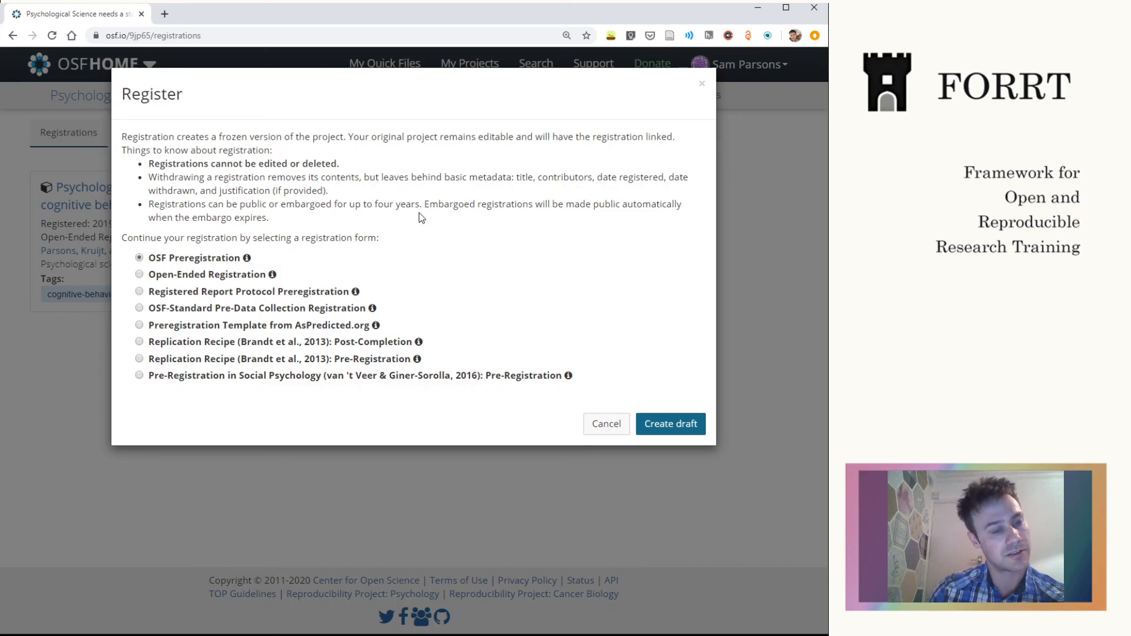